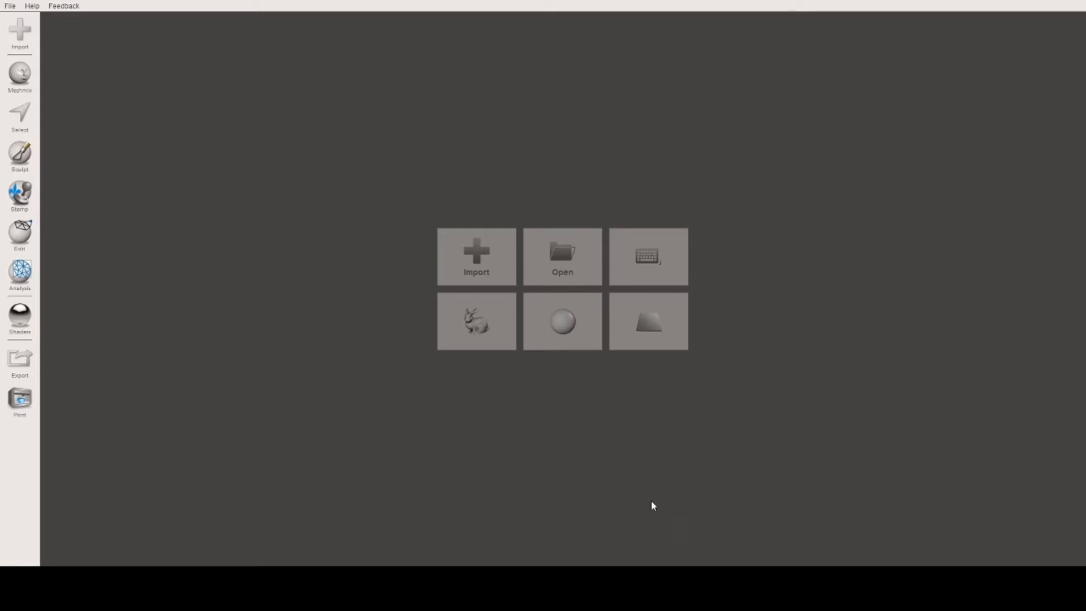
mouse_move(651, 490)
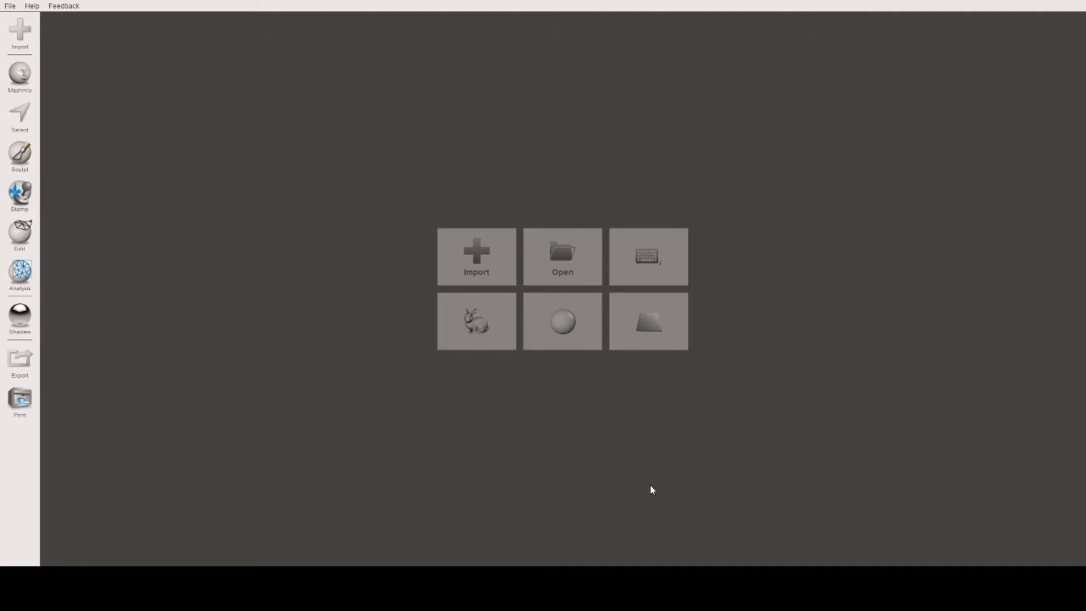
mouse_move(655, 485)
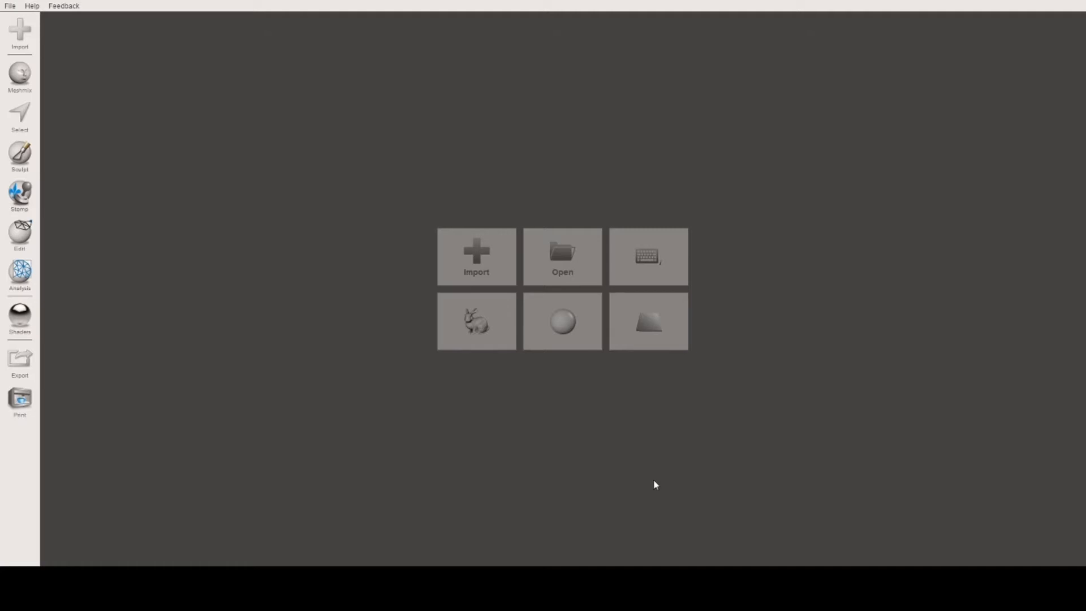
mouse_move(561, 322)
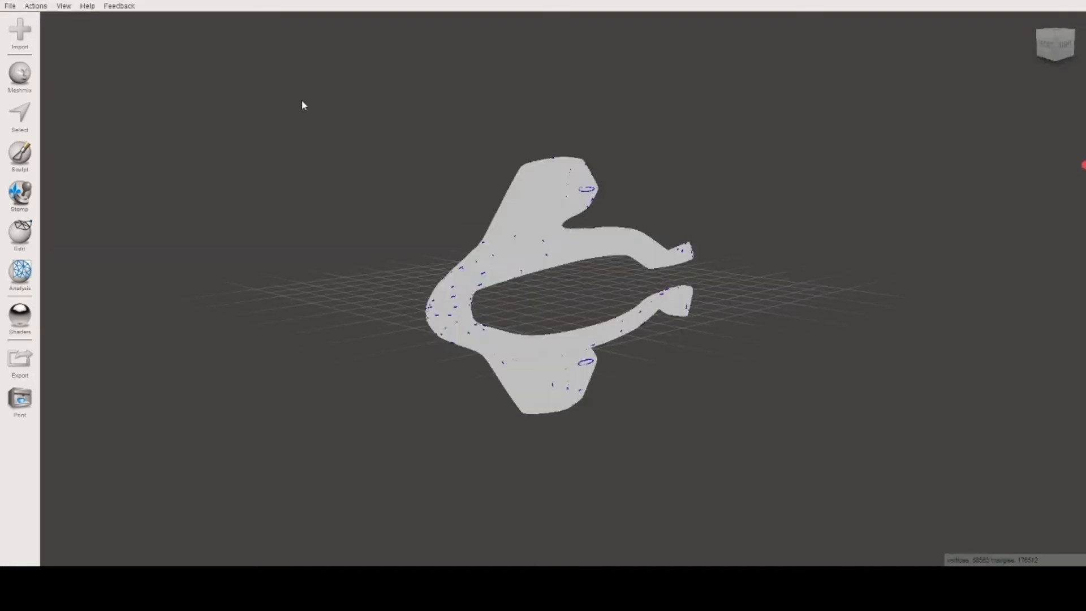
mouse_move(625, 206)
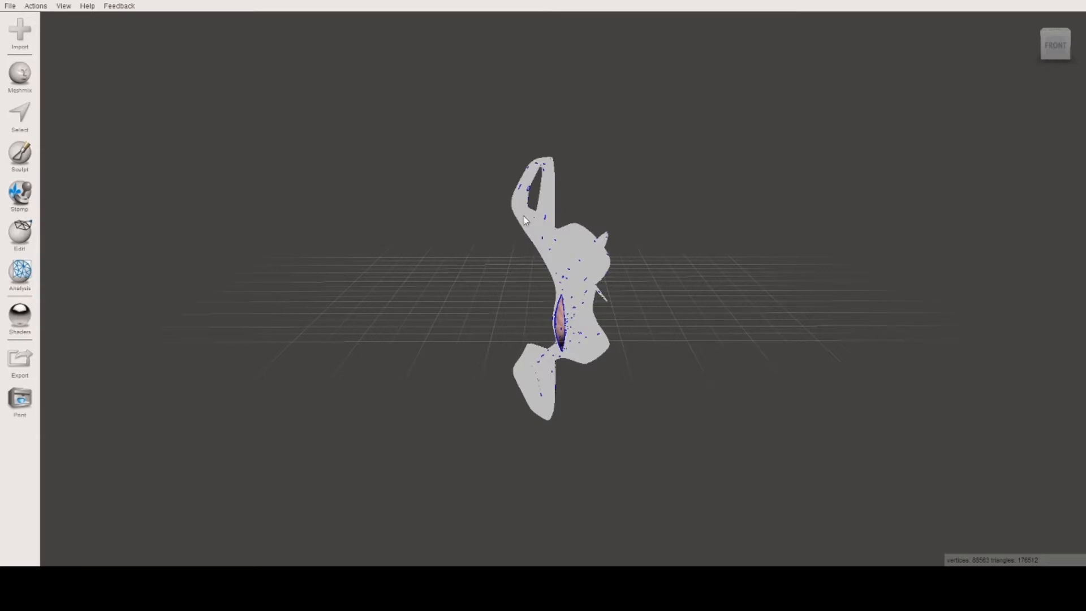
- Activate face selection on the spacecraft mesh and open the Edit operations list
click(19, 118)
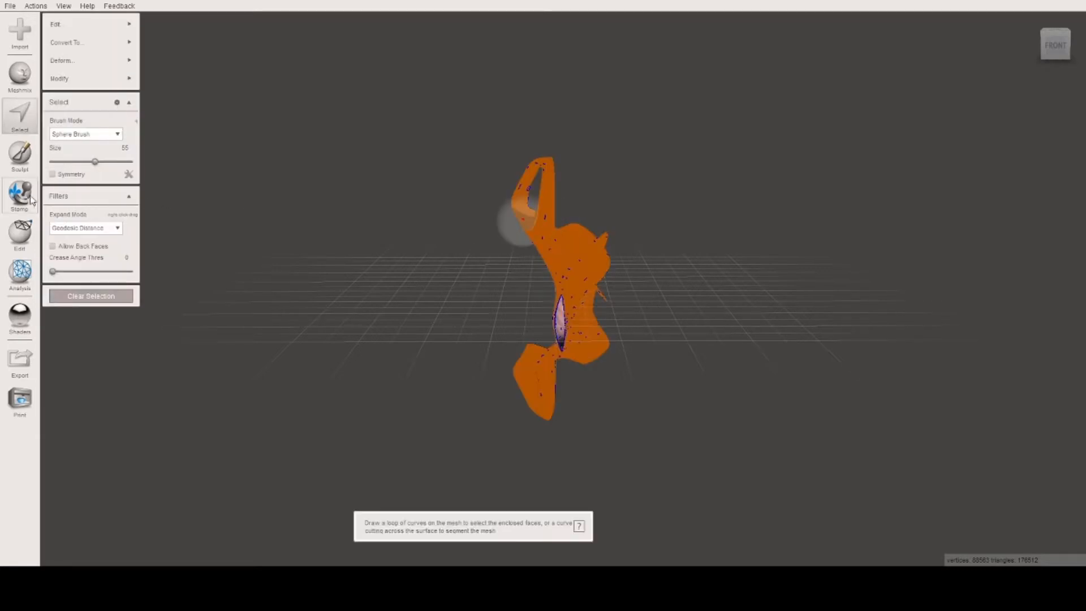
click(19, 235)
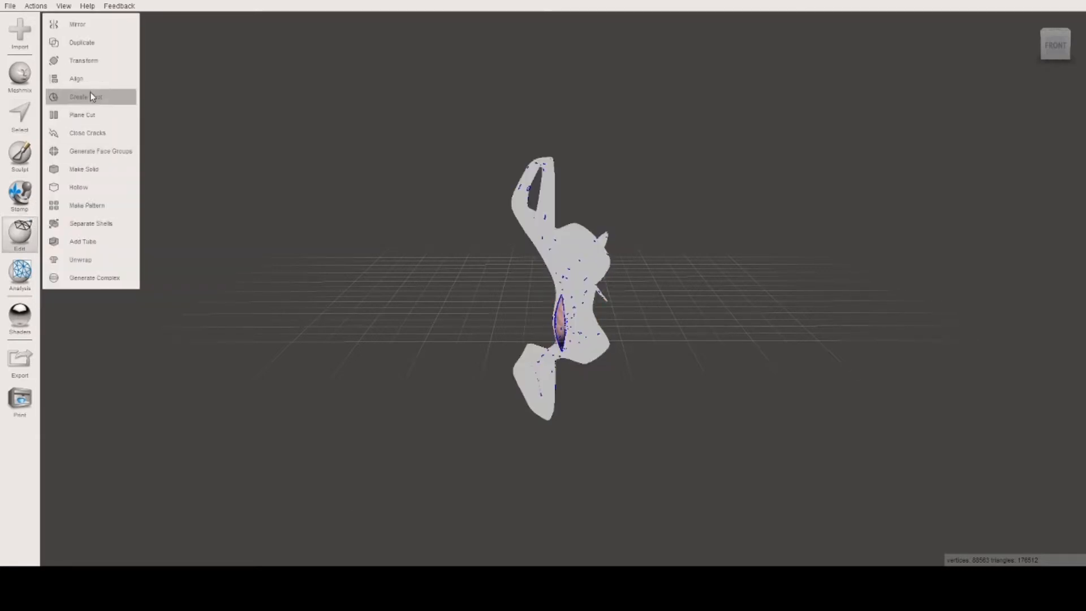
- Transform the spacecraft mesh with Rotate X set to 90, then orbit to check it lies flat
click(83, 61)
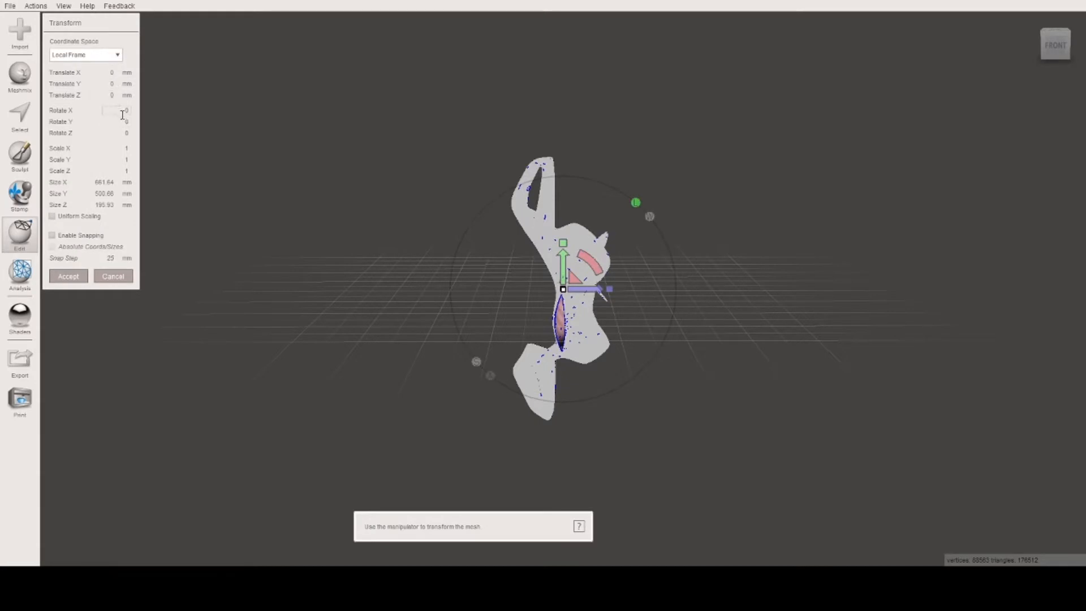
click(112, 111)
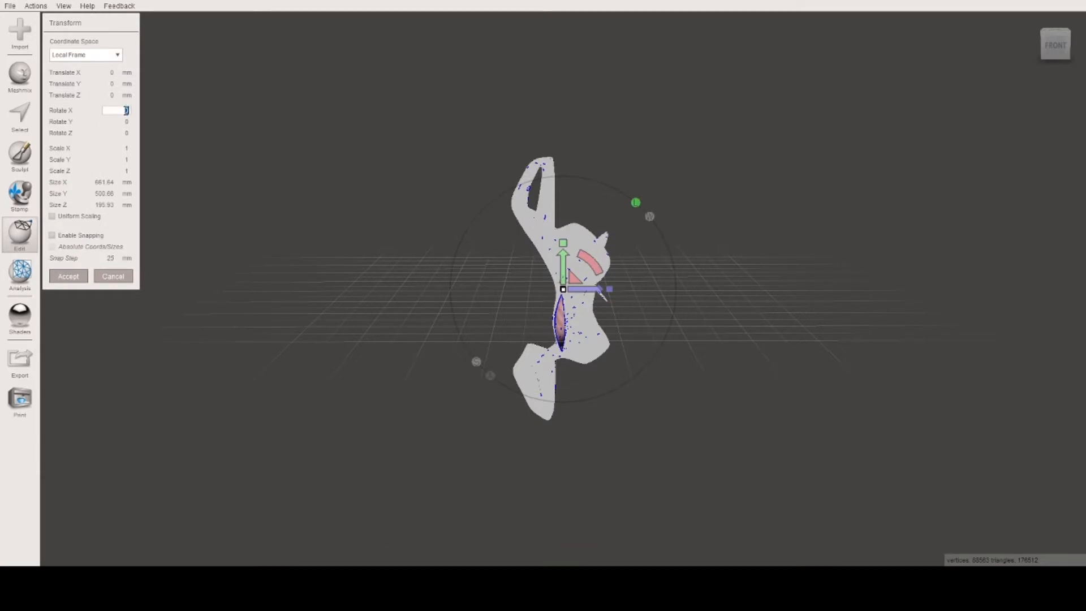
text(90)
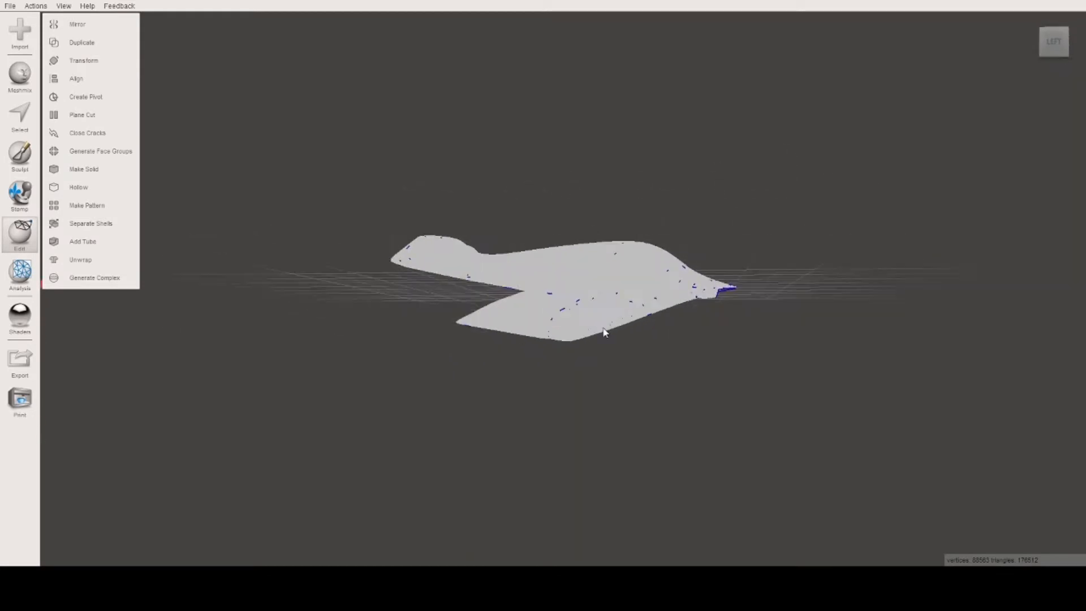
drag(602, 332, 658, 330)
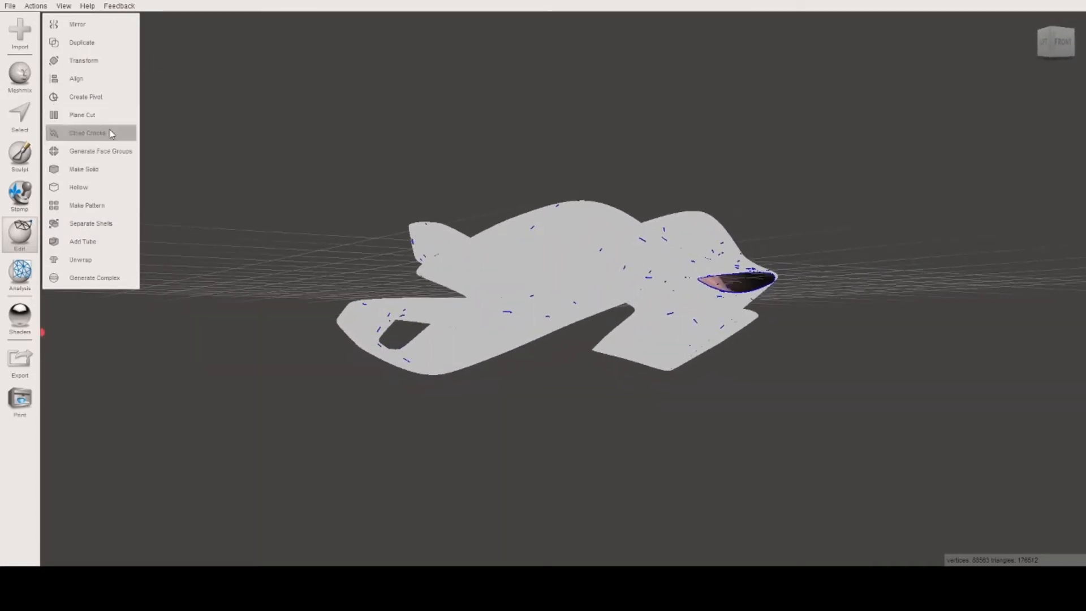
- Run Analysis > Inspector and Auto Repair All to fill the detected holes and defects
click(19, 273)
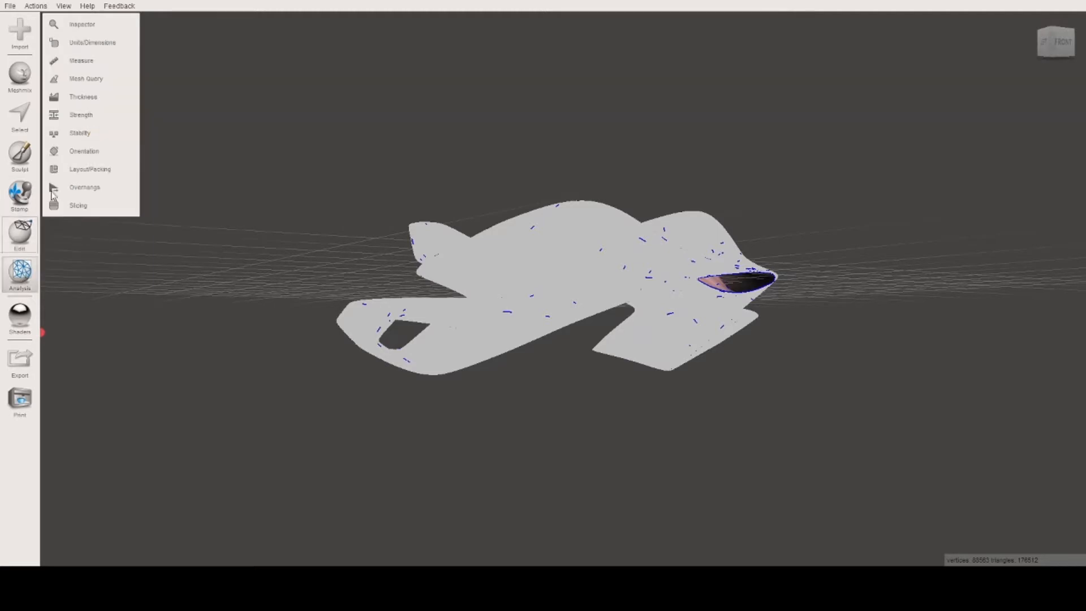
click(81, 25)
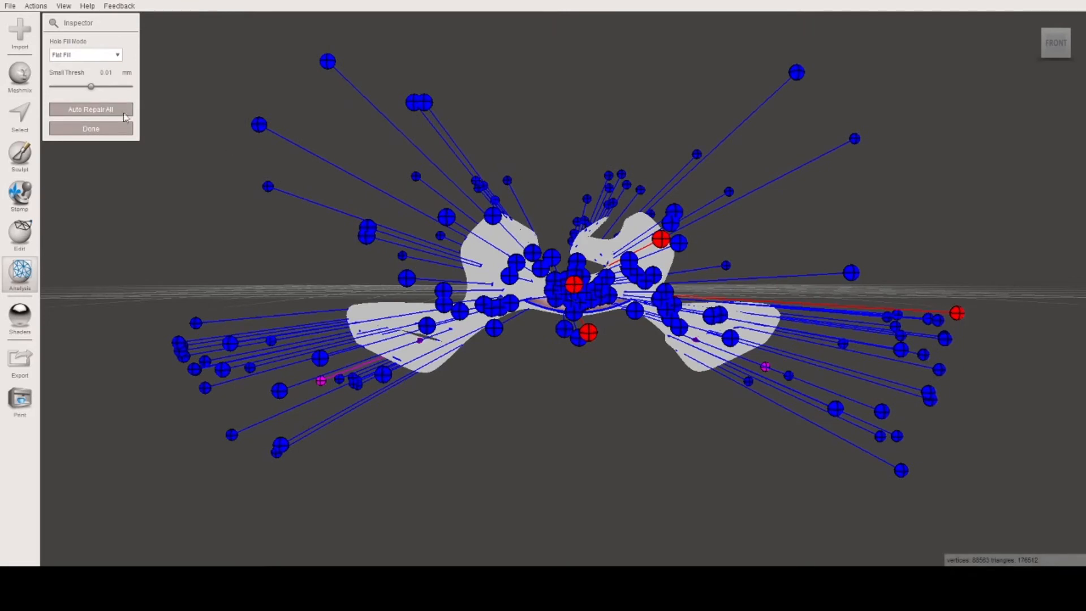
mouse_move(617, 269)
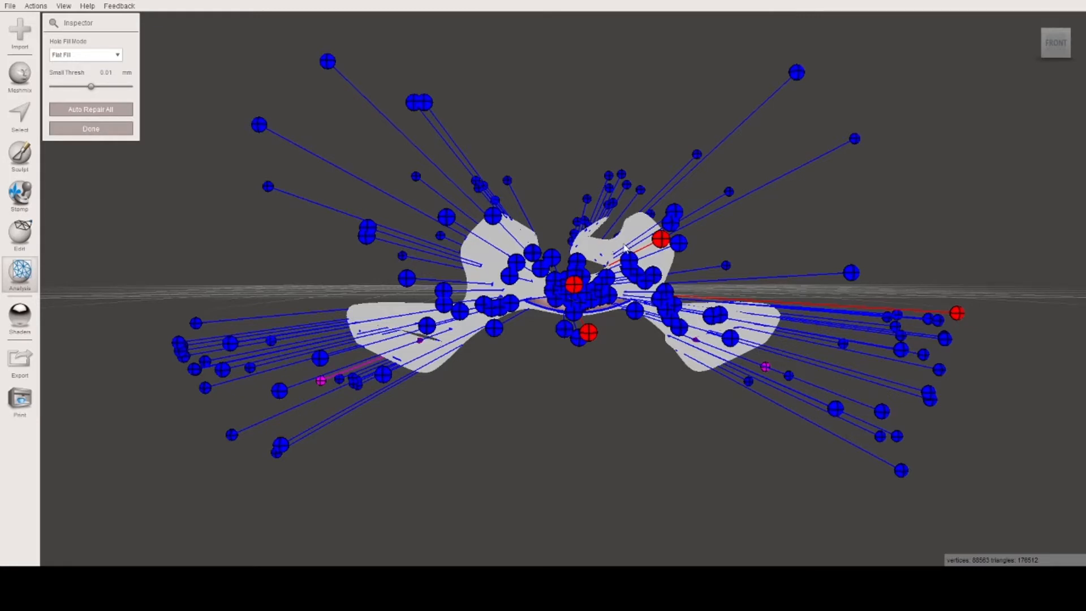
mouse_move(534, 213)
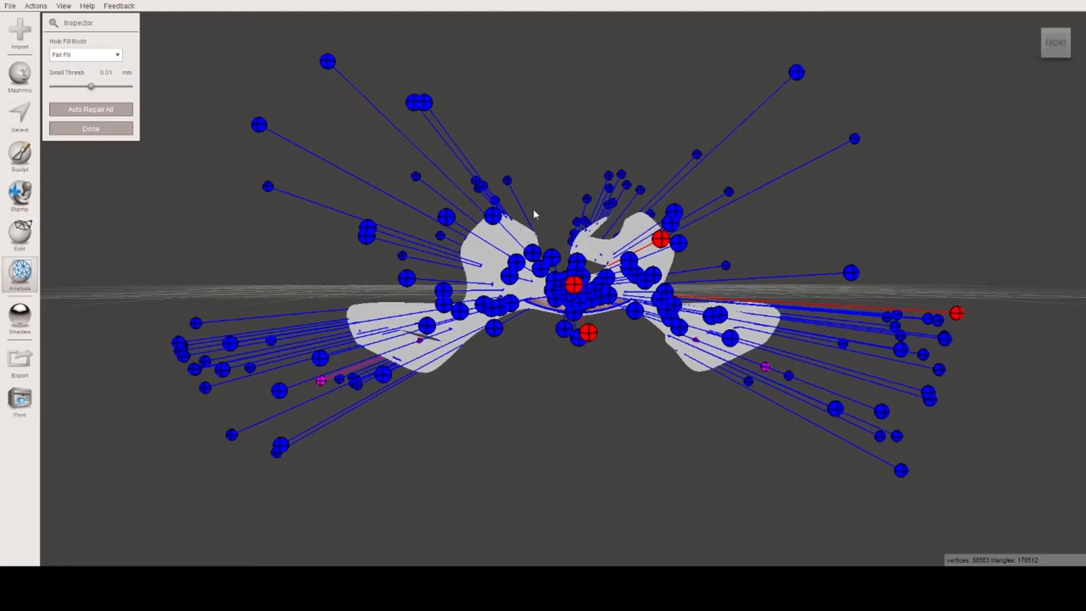
click(90, 109)
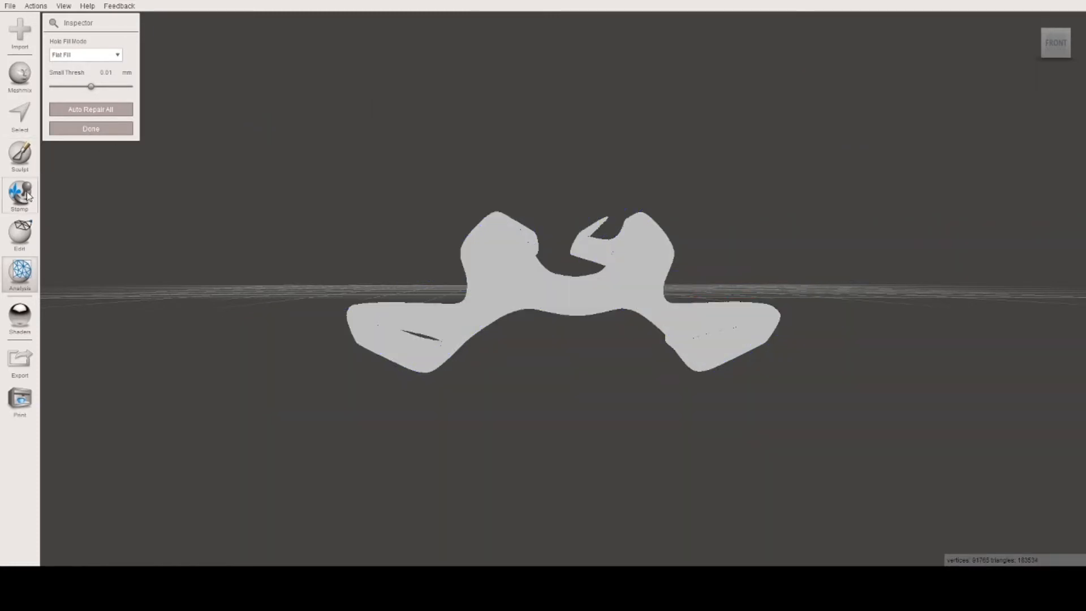
mouse_move(457, 247)
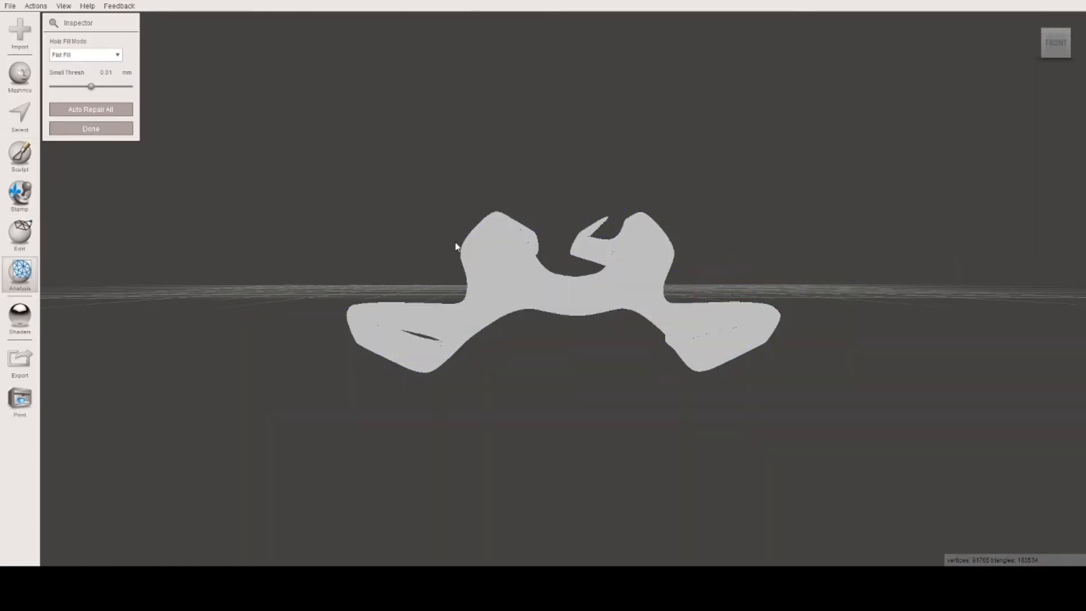
- Select the whole mesh and set up Edit > Reduce at about 15 percent
click(19, 115)
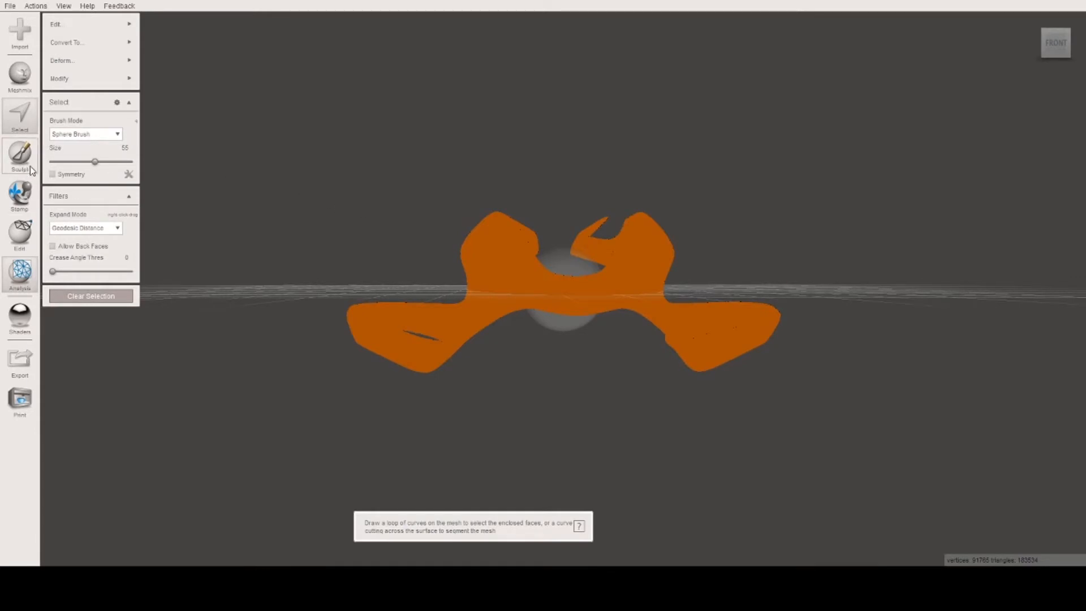
mouse_move(26, 173)
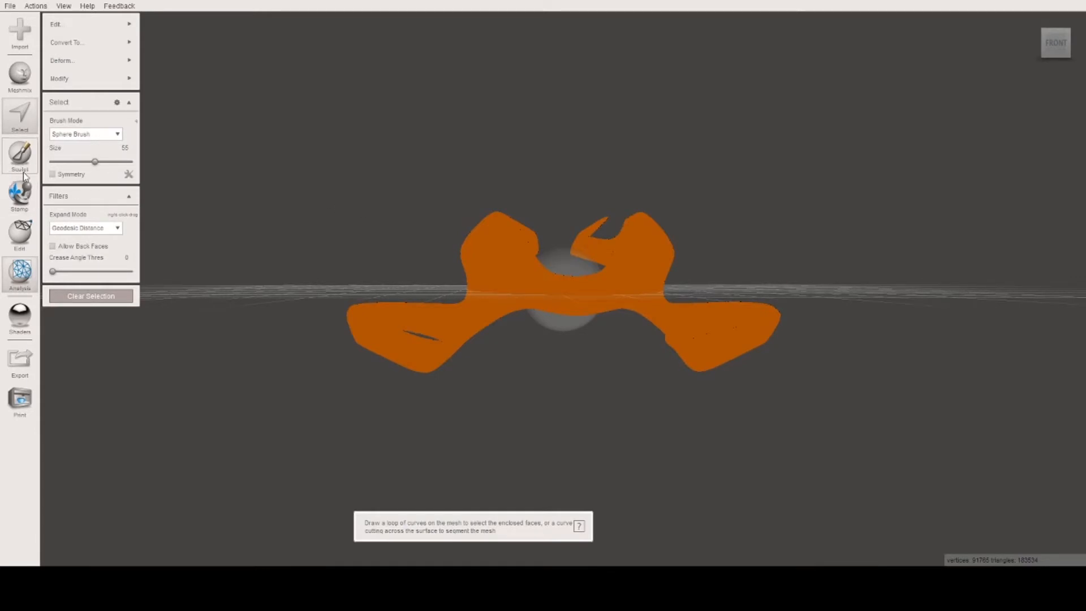
click(19, 236)
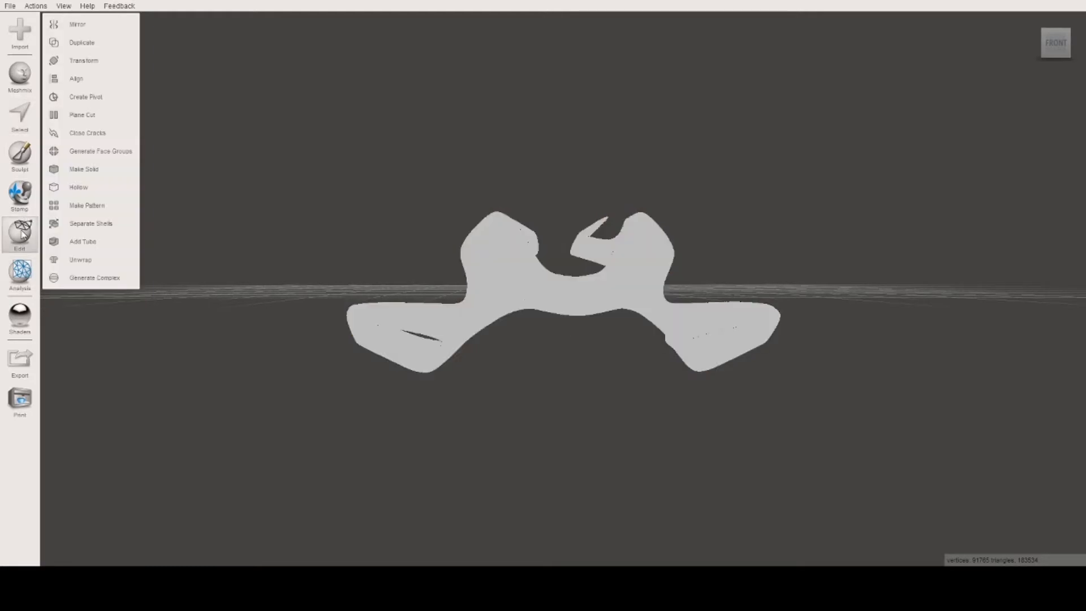
mouse_move(83, 42)
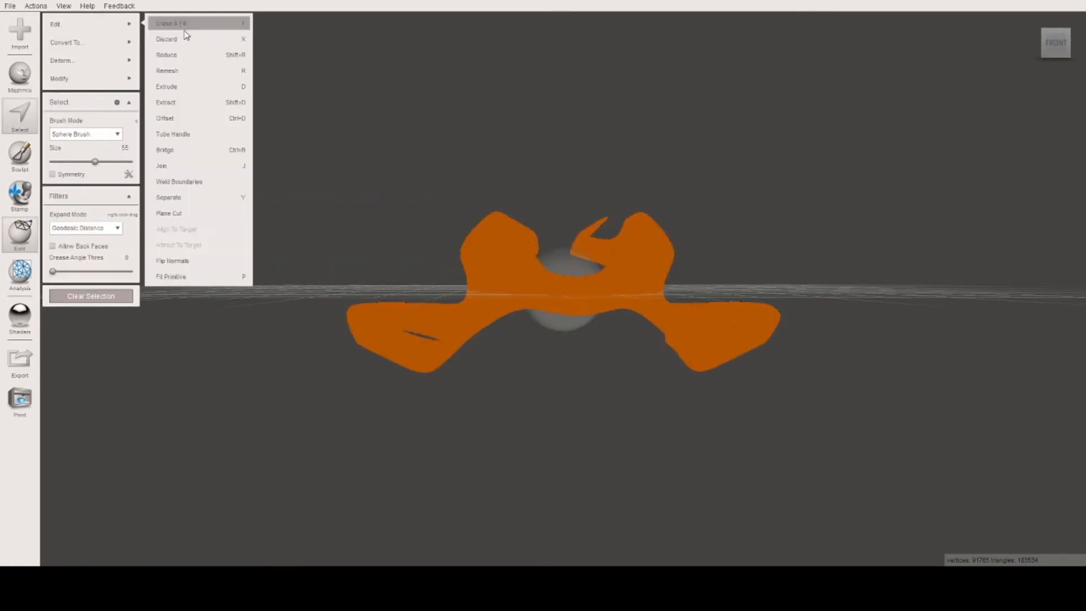
mouse_move(194, 54)
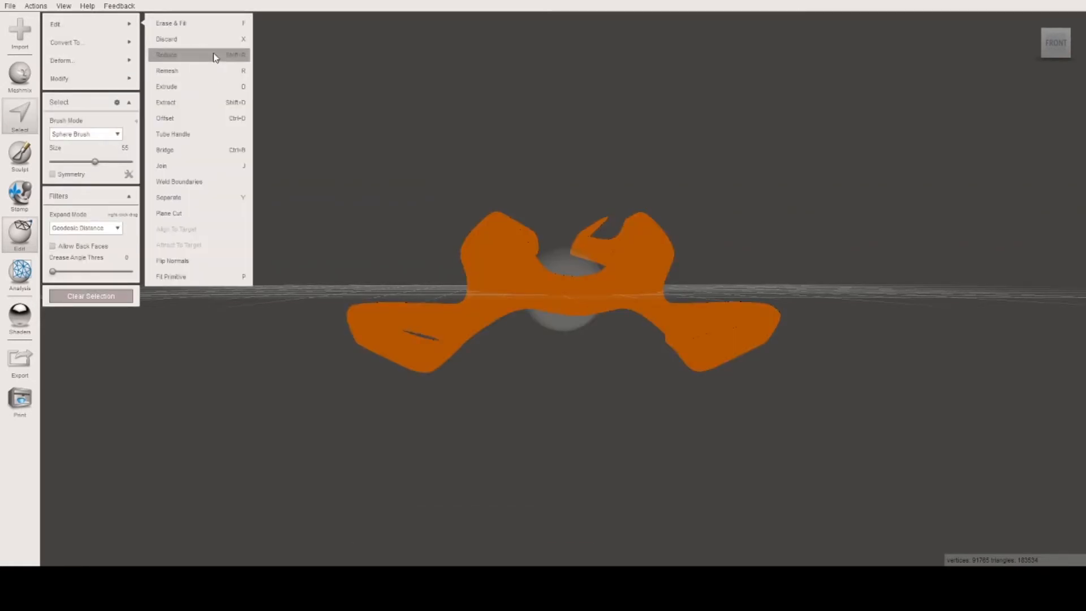
click(166, 55)
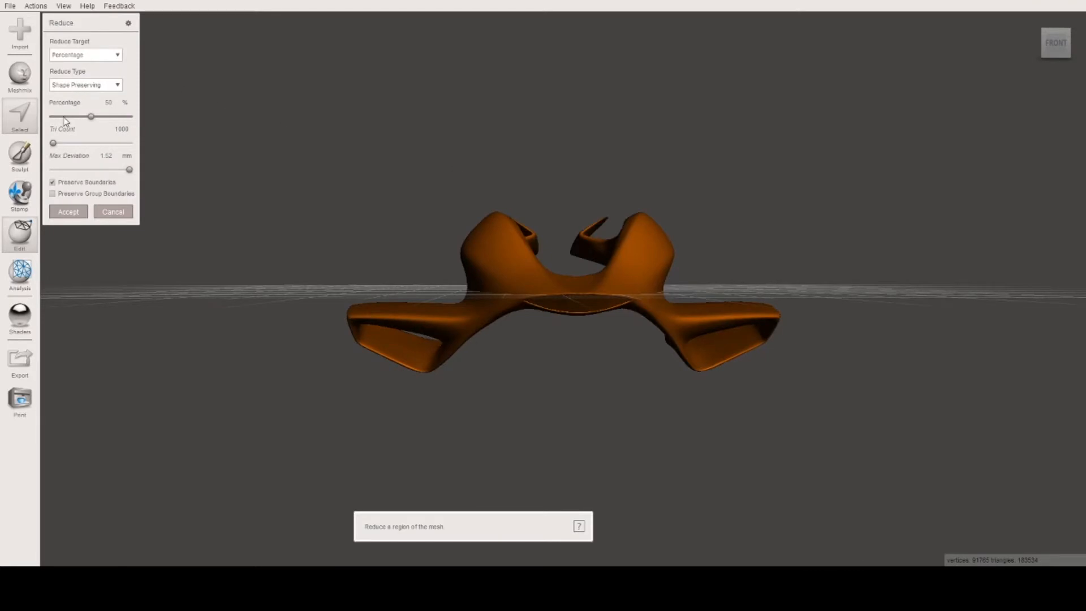
drag(91, 117, 64, 116)
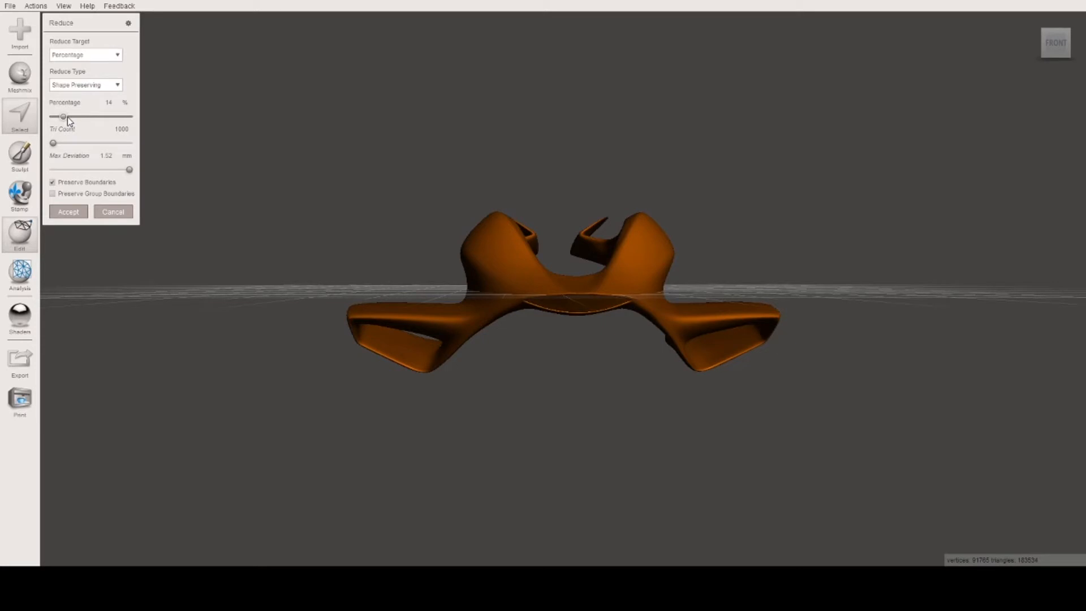
drag(64, 116, 68, 116)
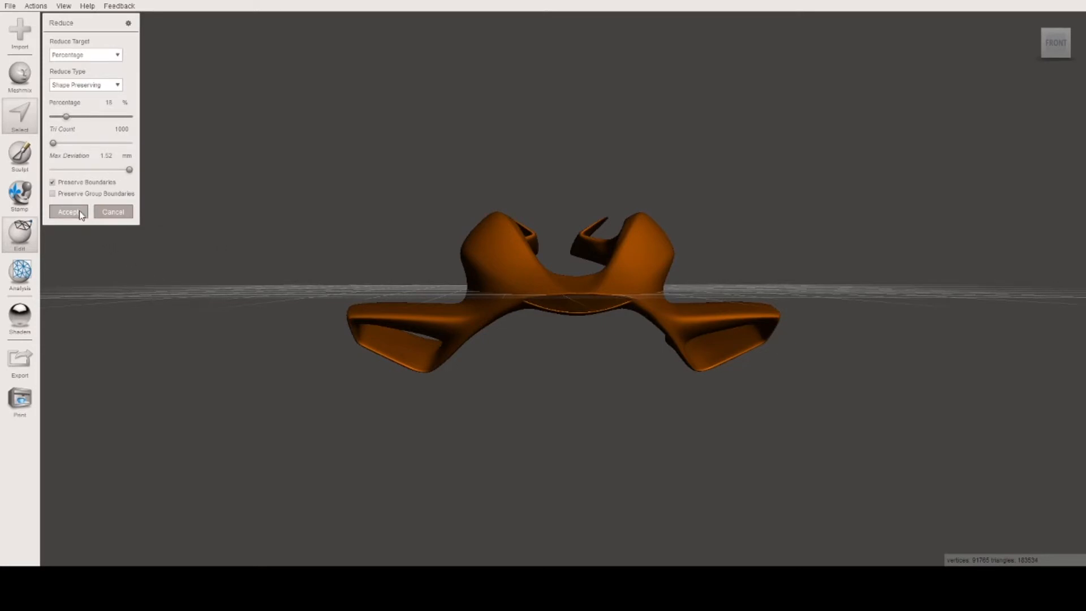
mouse_move(434, 268)
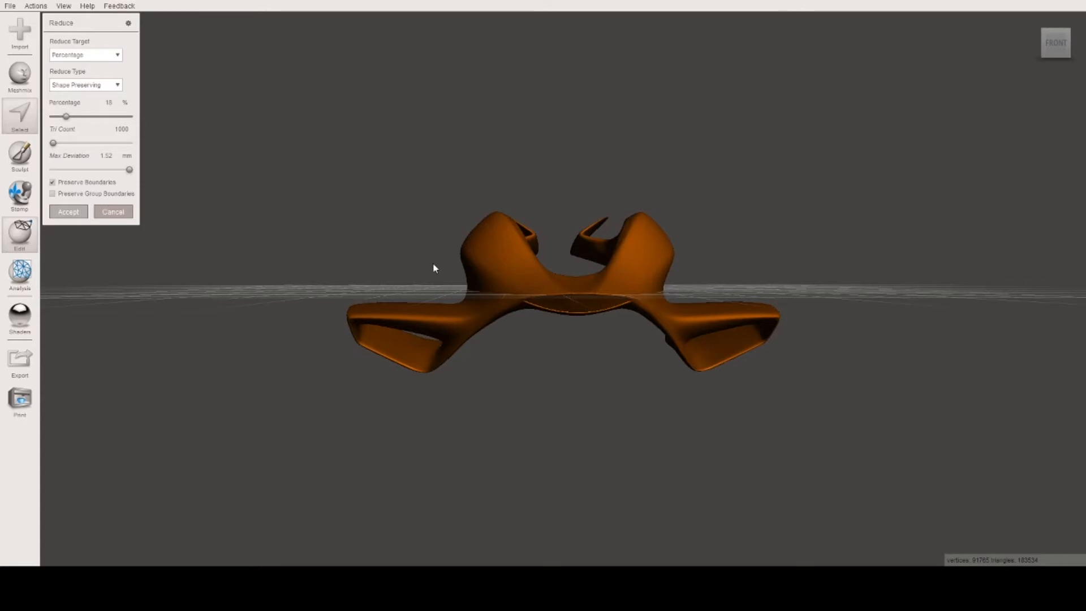
- Accept the triangle reduction, then set up an Offset with distance -3 mm
click(68, 211)
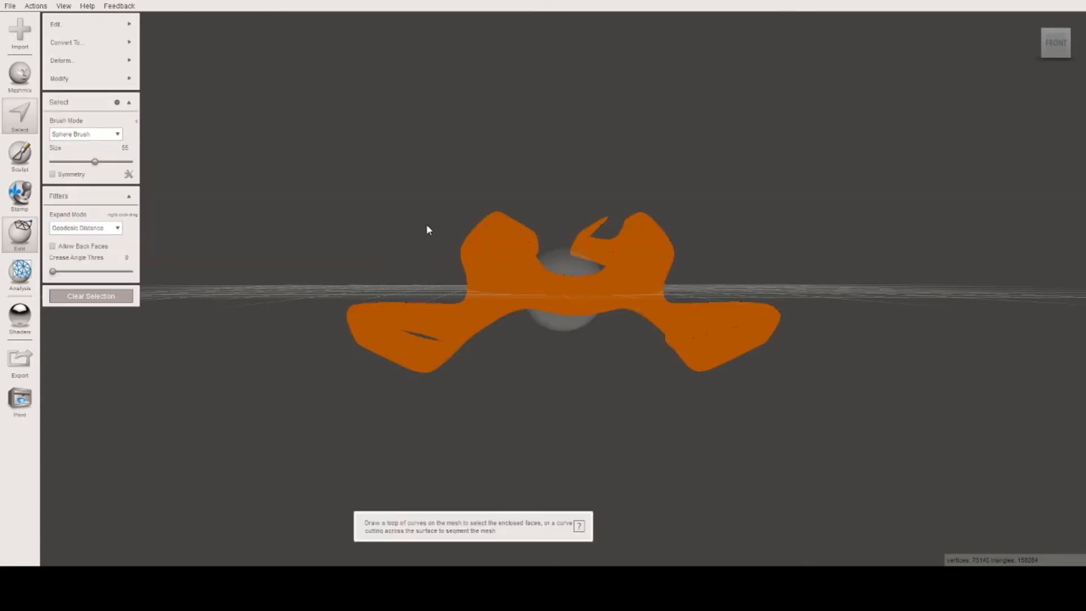
mouse_move(275, 175)
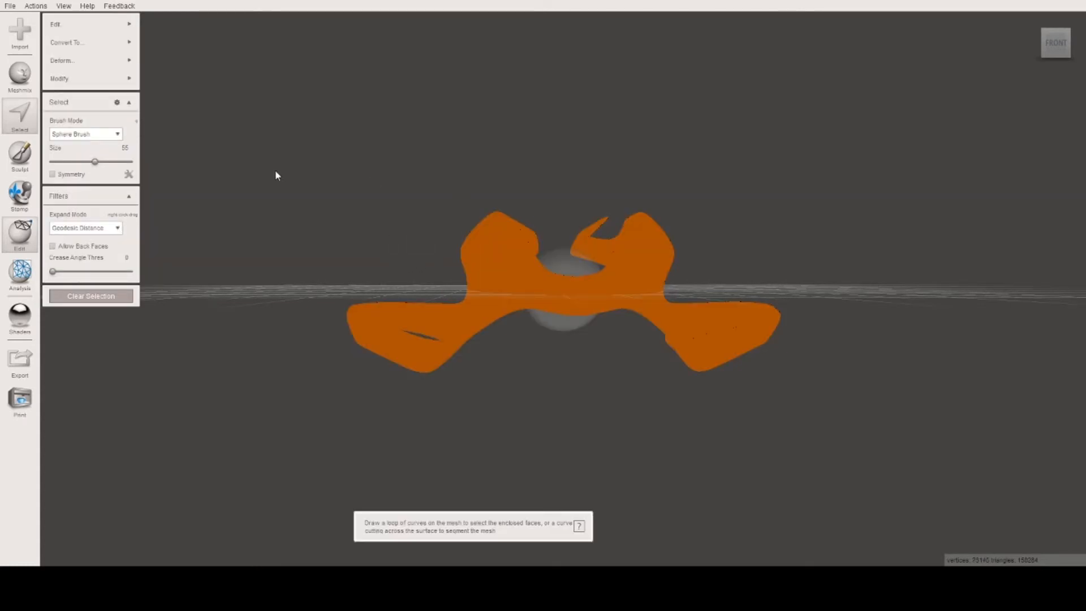
click(55, 24)
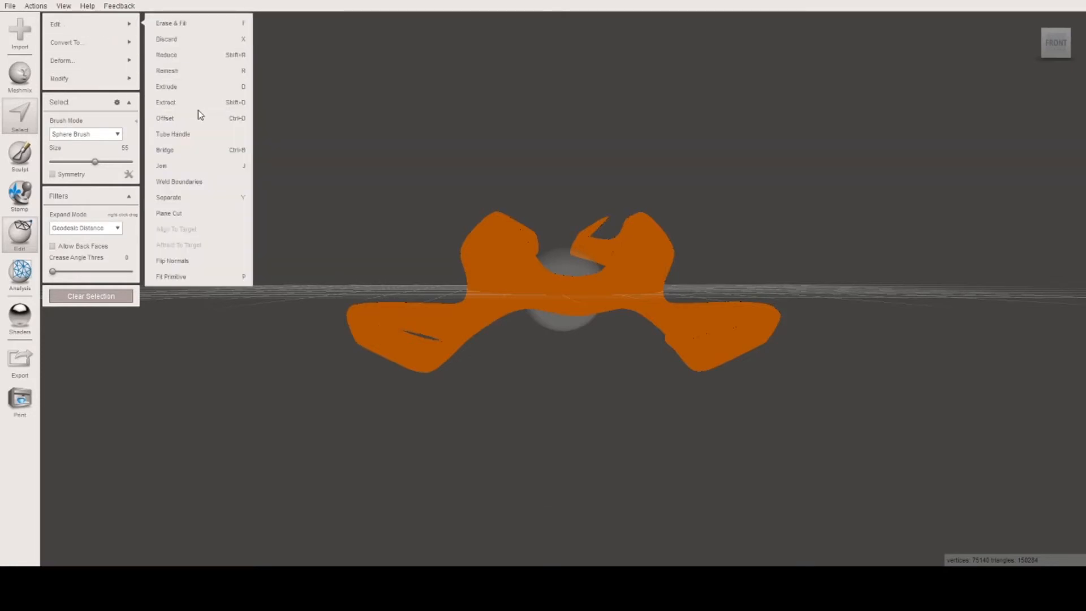
click(164, 118)
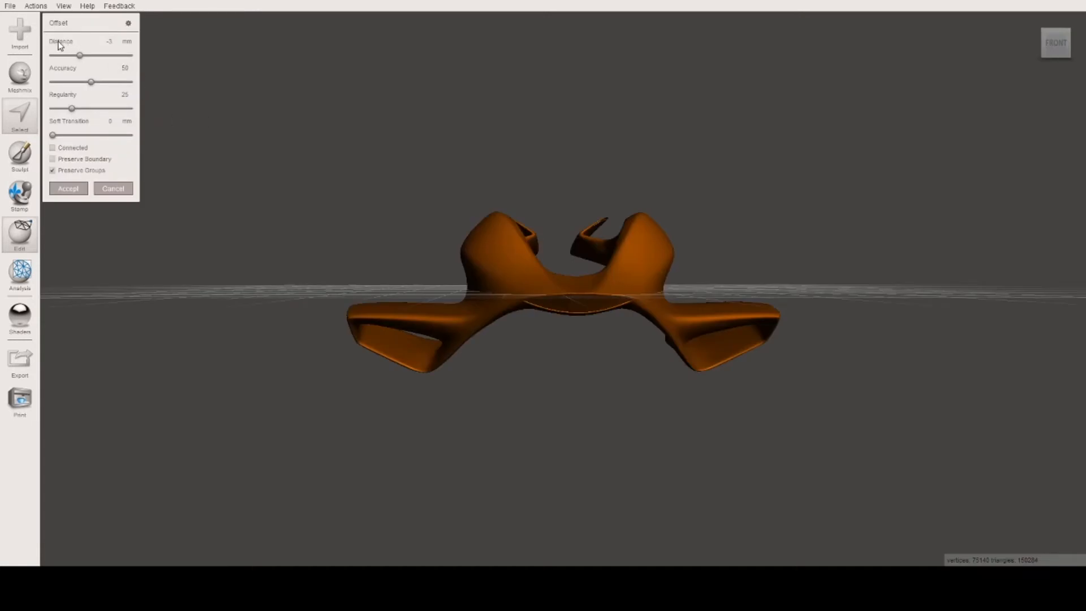
click(104, 41)
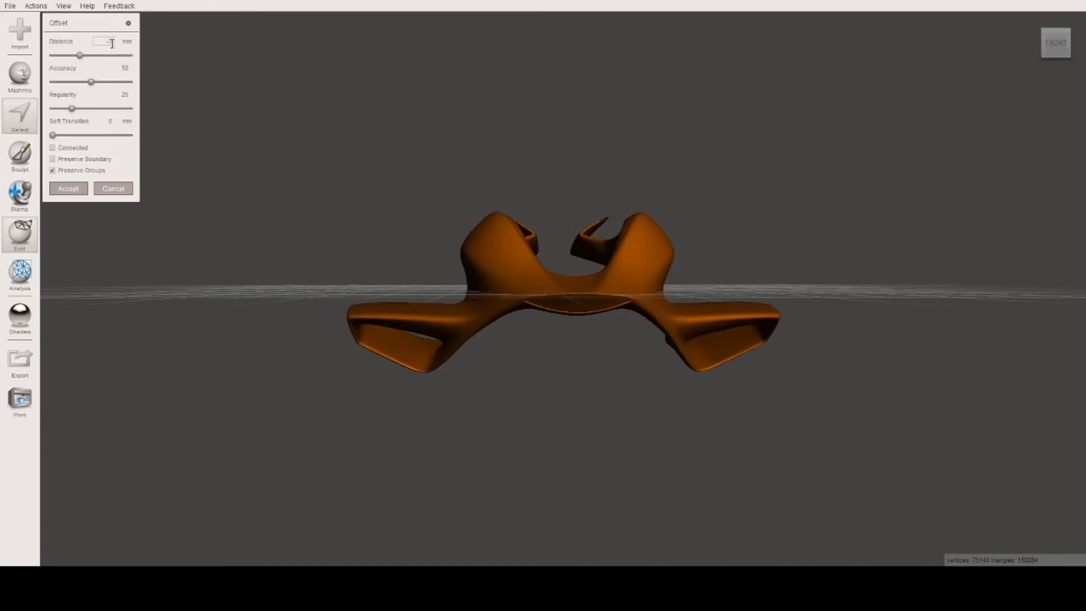
text(-3)
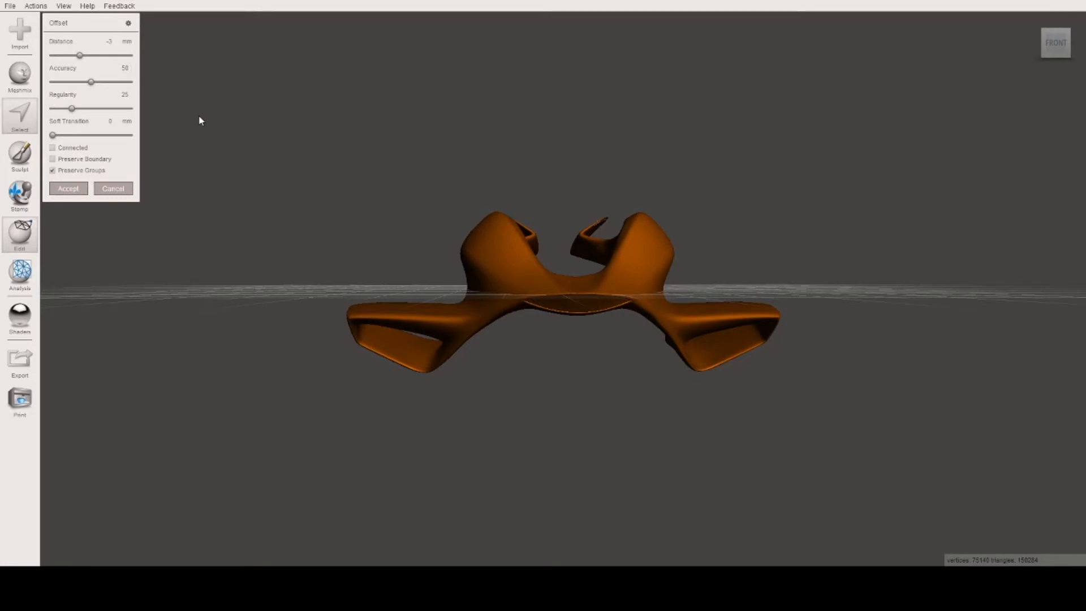
mouse_move(169, 96)
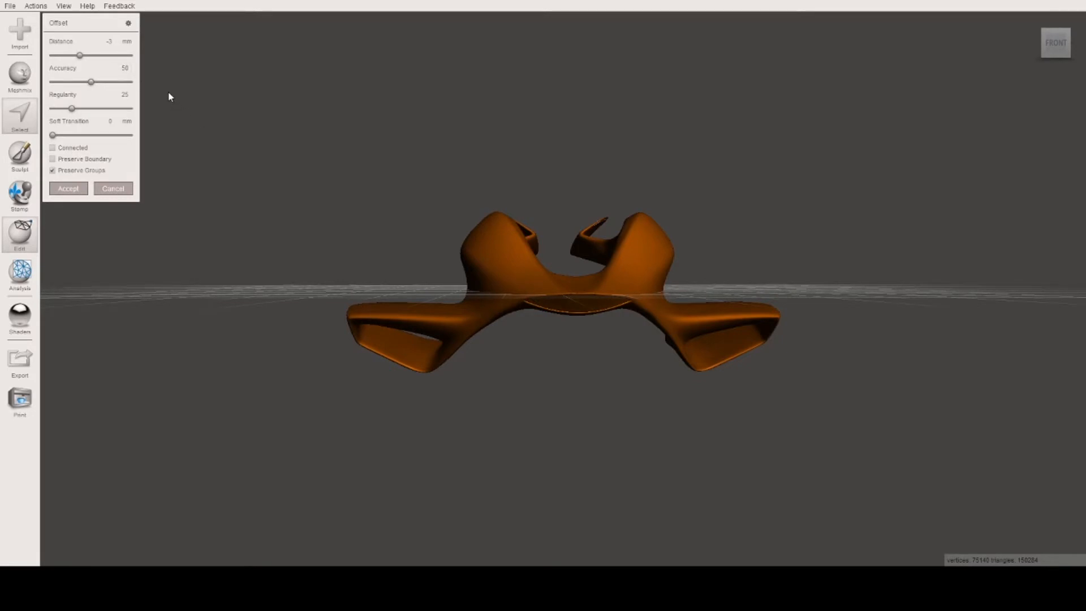
mouse_move(160, 72)
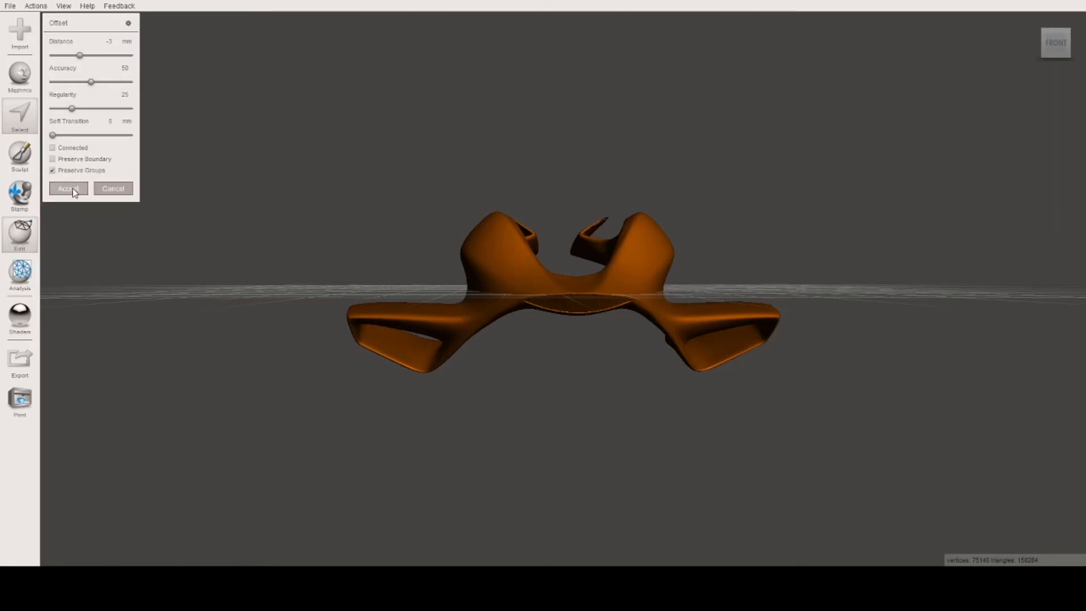
mouse_move(326, 166)
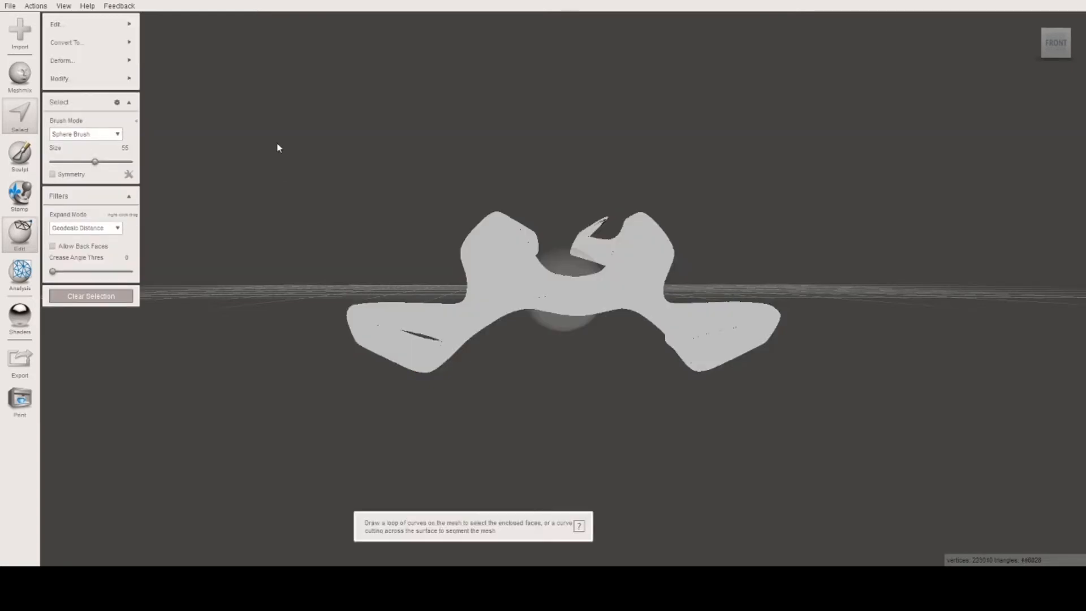
mouse_move(471, 235)
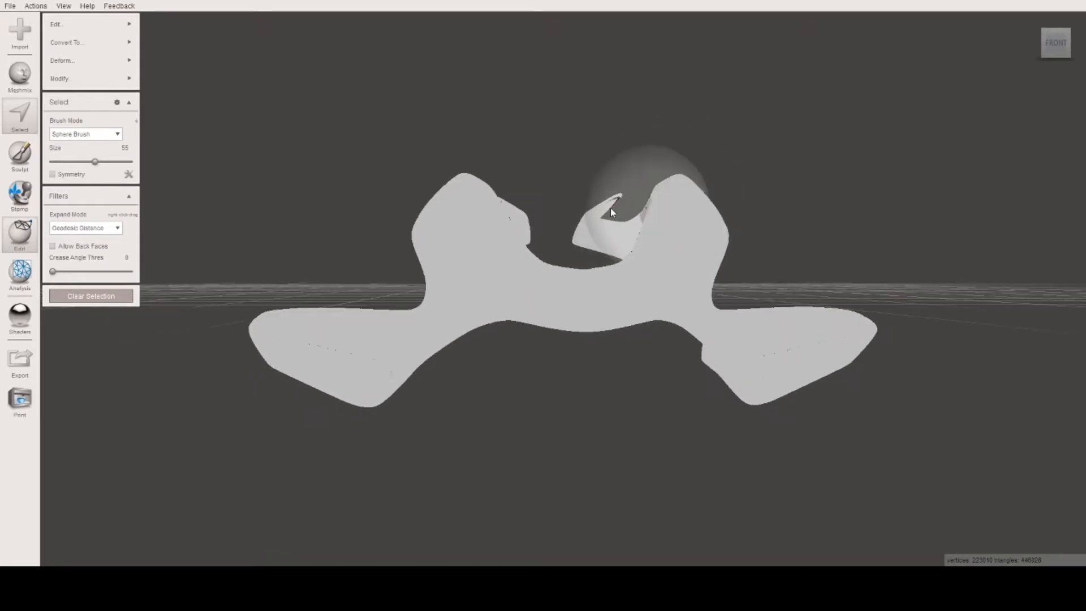
- Orbit and zoom in on the fin to inspect the inner and outer offset shells
drag(611, 213, 565, 294)
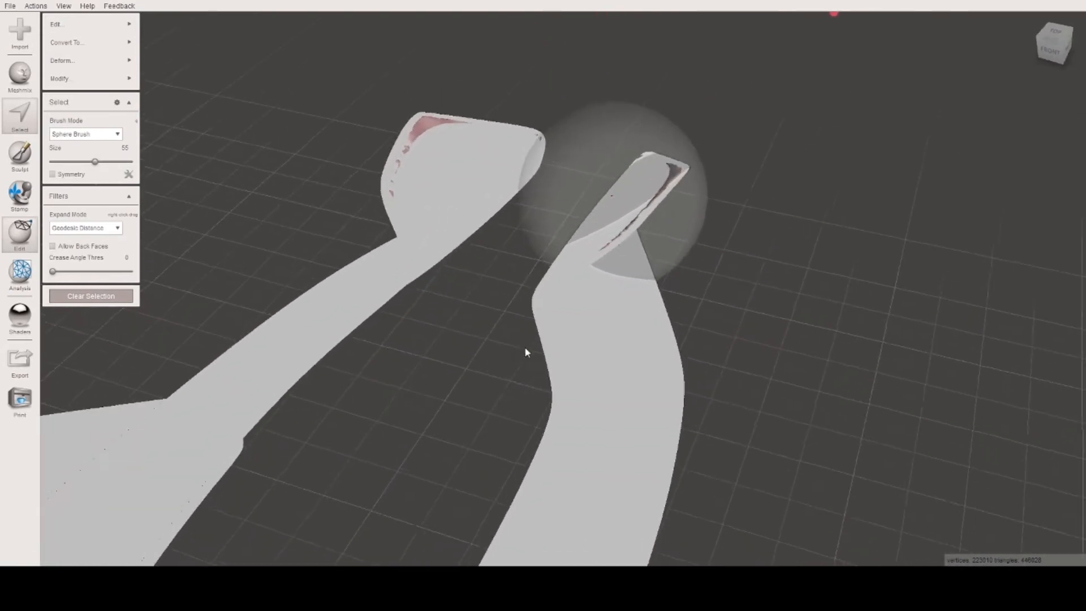
drag(525, 352, 671, 210)
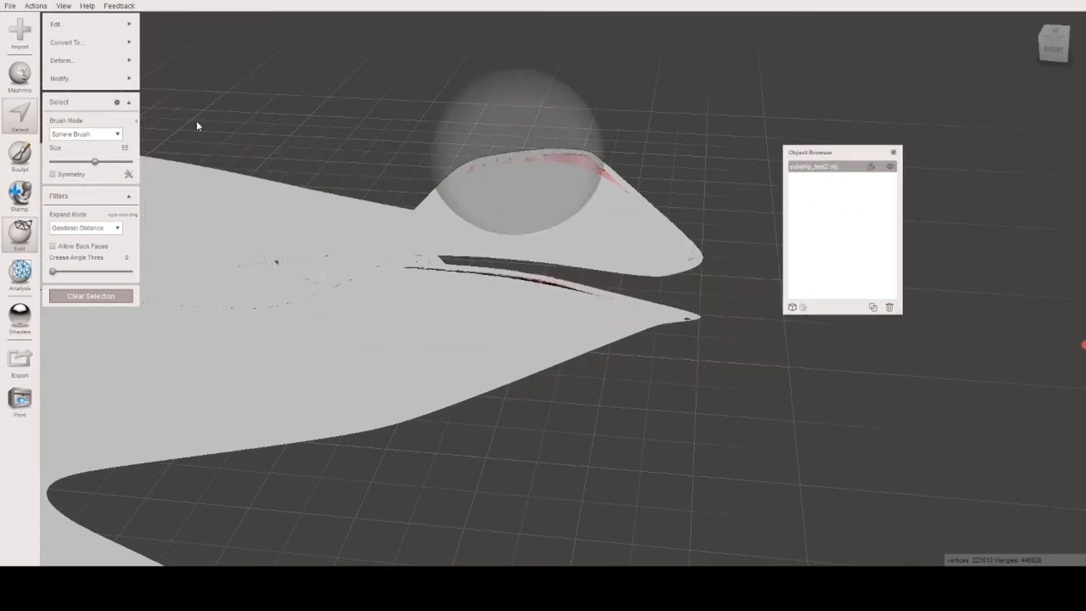
mouse_move(384, 129)
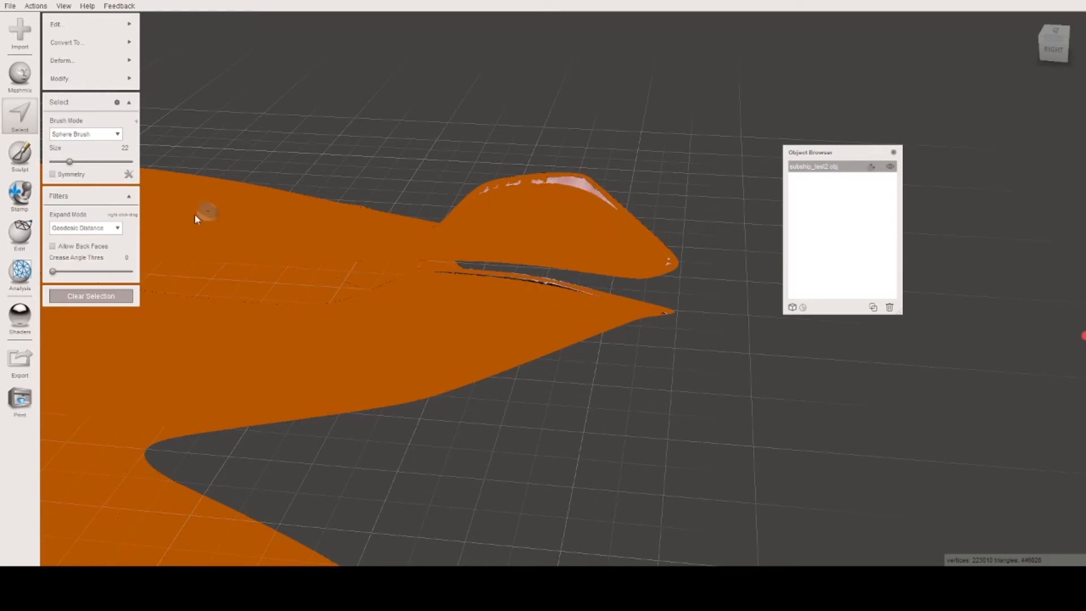
- Separate the selected shell faces into a new object and toggle visibility to compare both parts
click(55, 25)
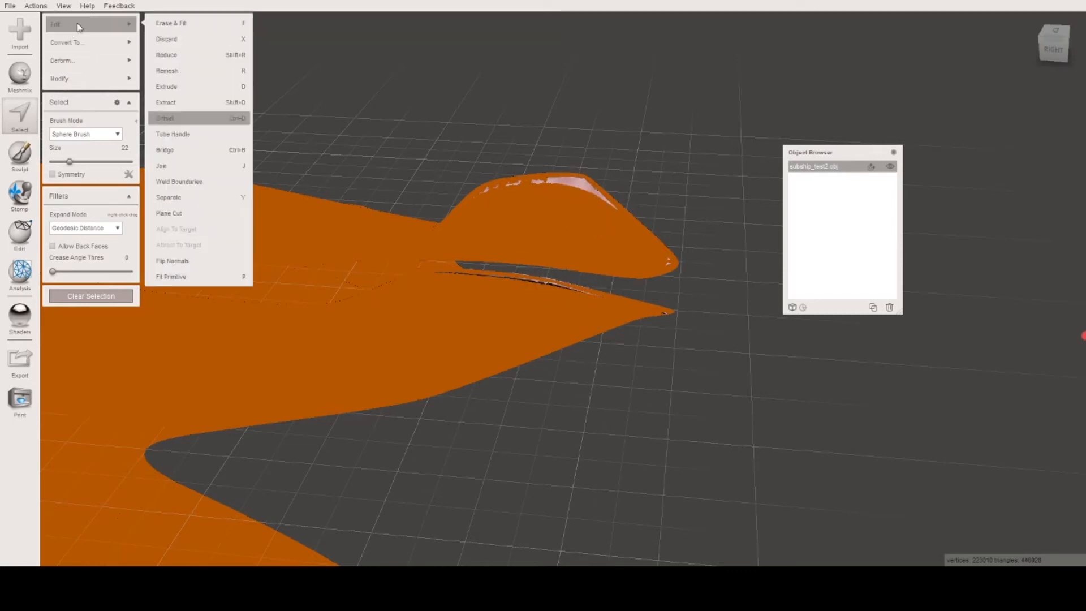
mouse_move(219, 201)
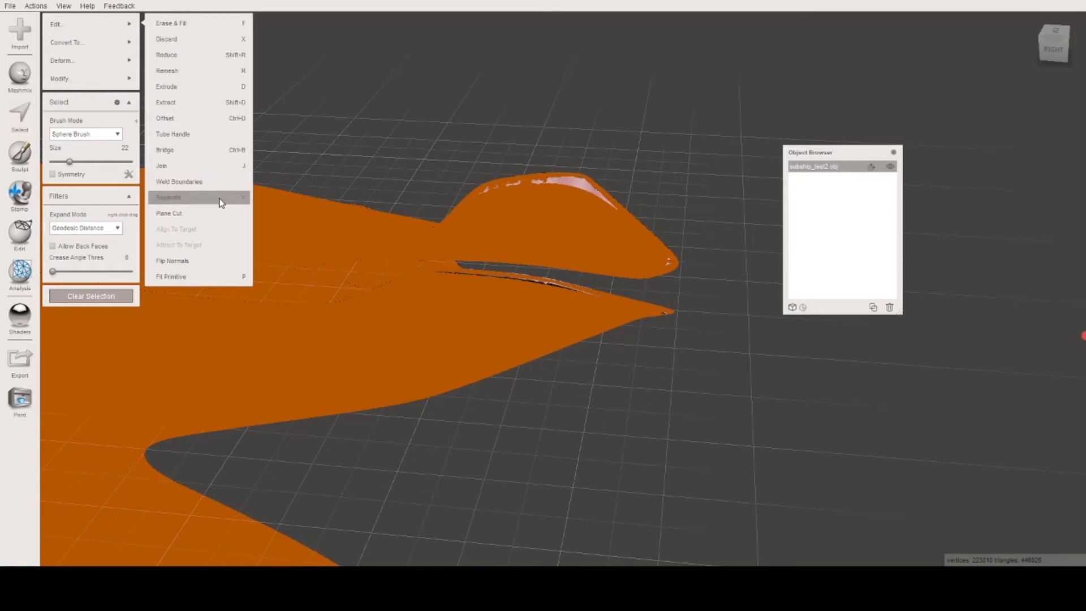
click(168, 197)
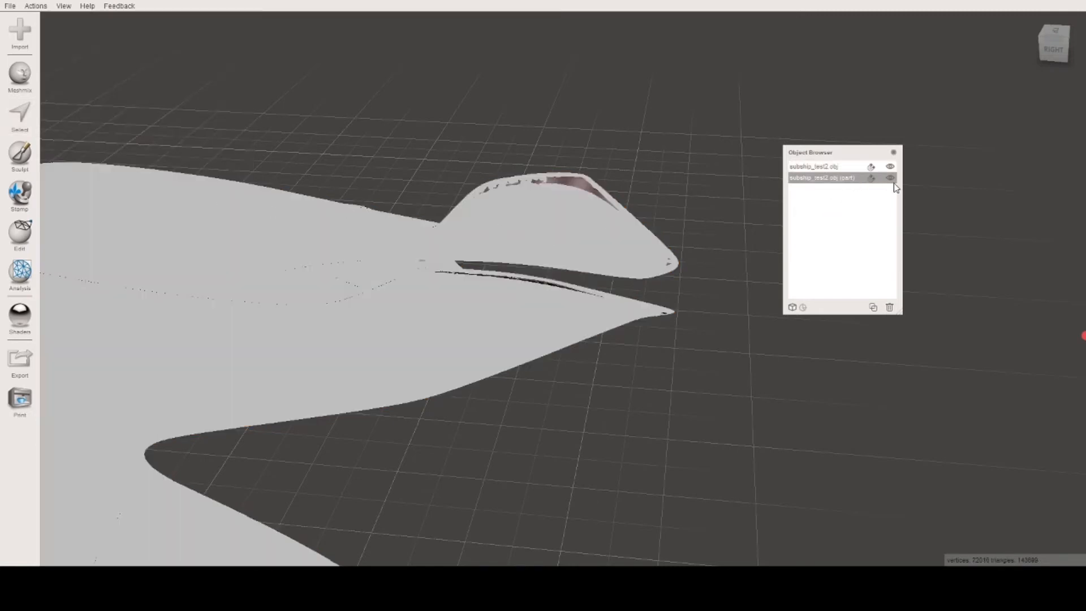
click(889, 177)
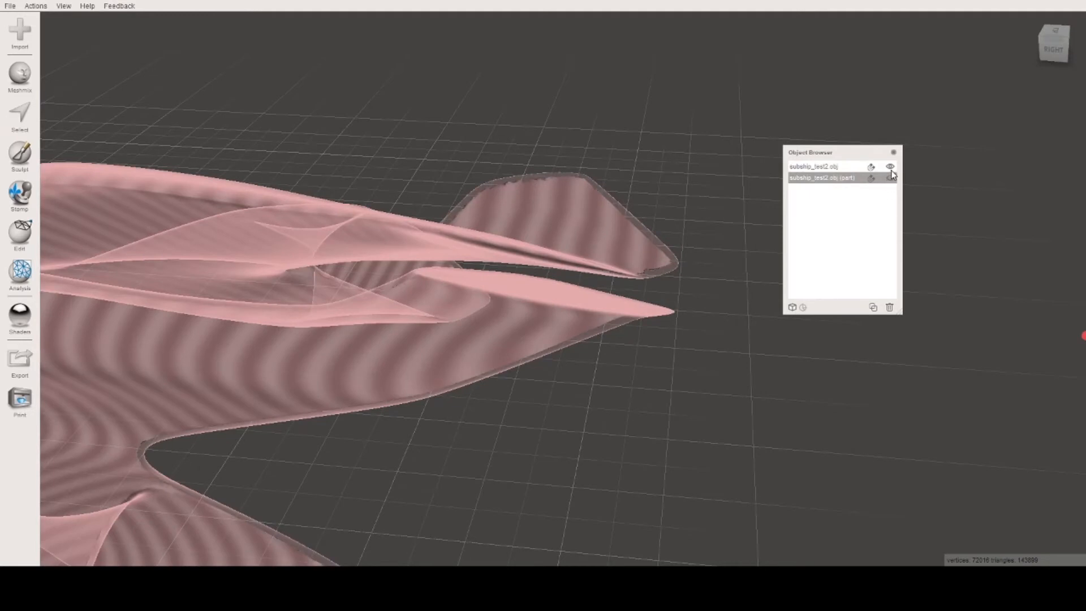
click(890, 166)
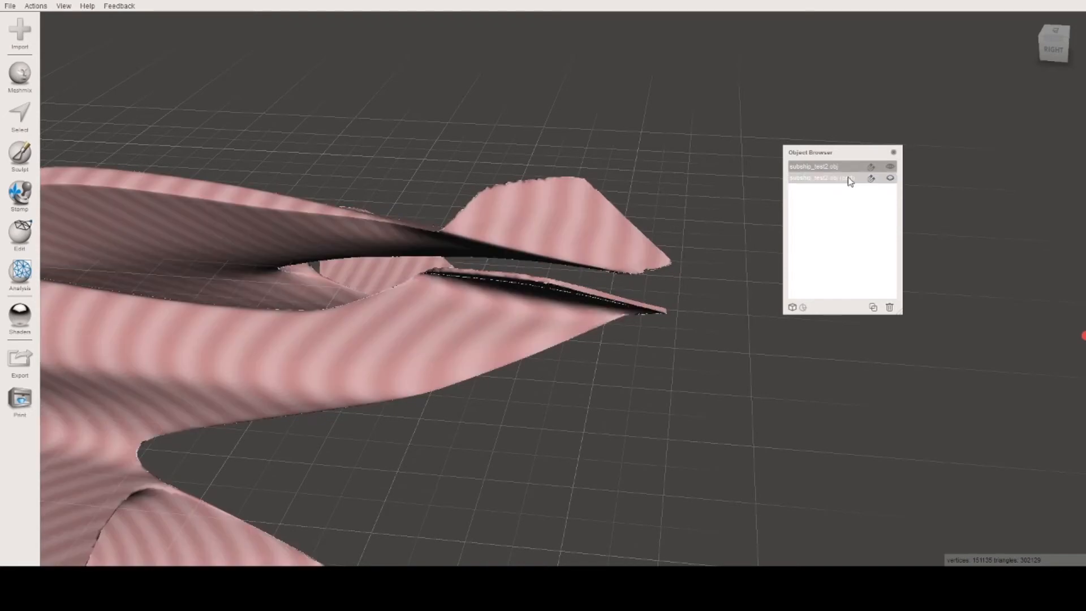
click(817, 167)
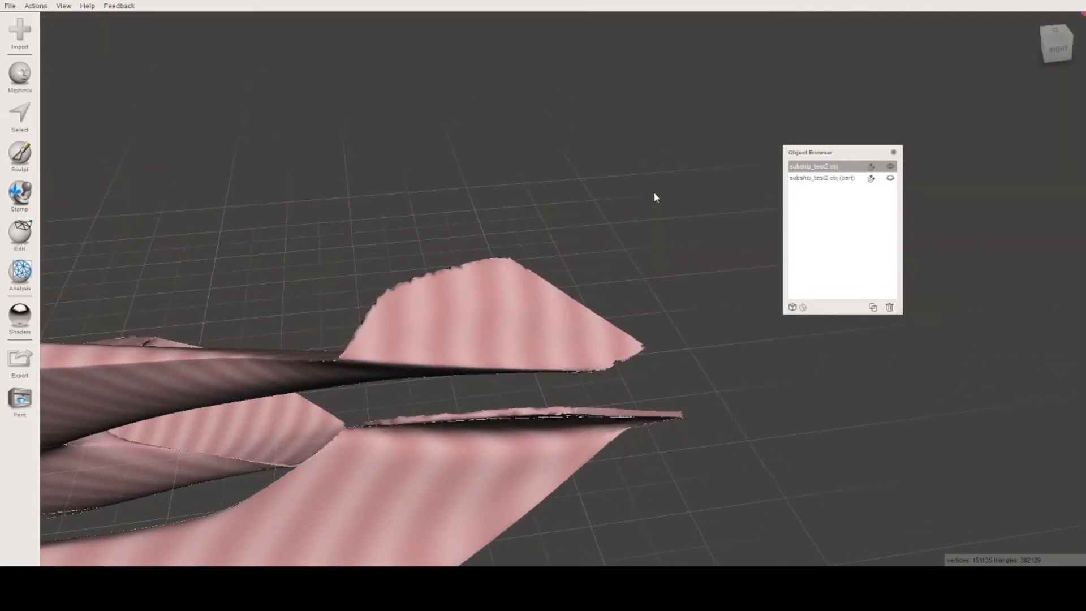
- Orbit around the fins from two angles, then activate face selection again
drag(655, 198, 573, 258)
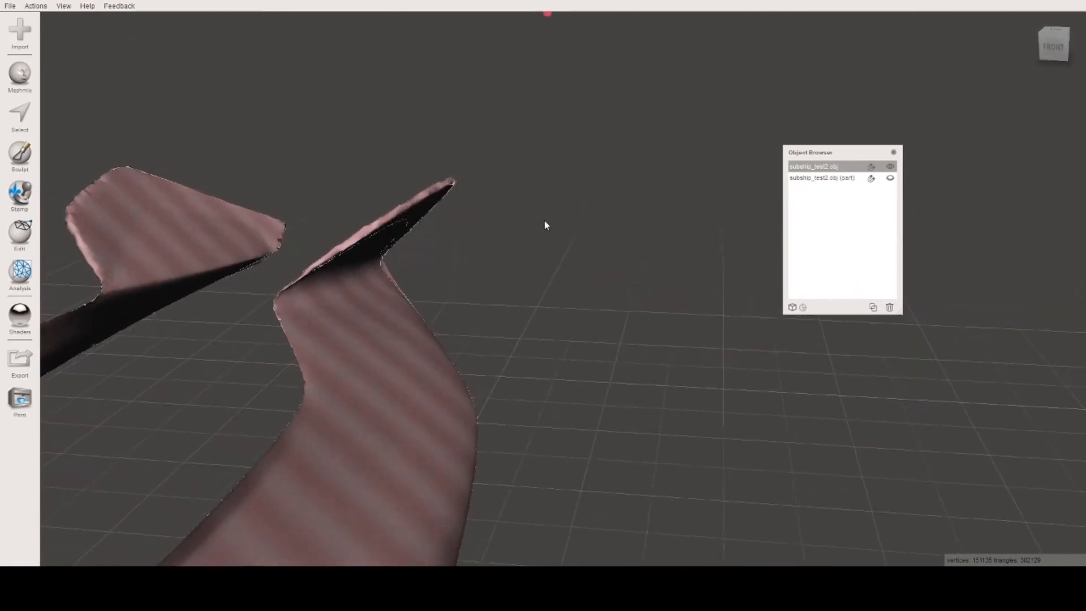
drag(544, 224, 460, 273)
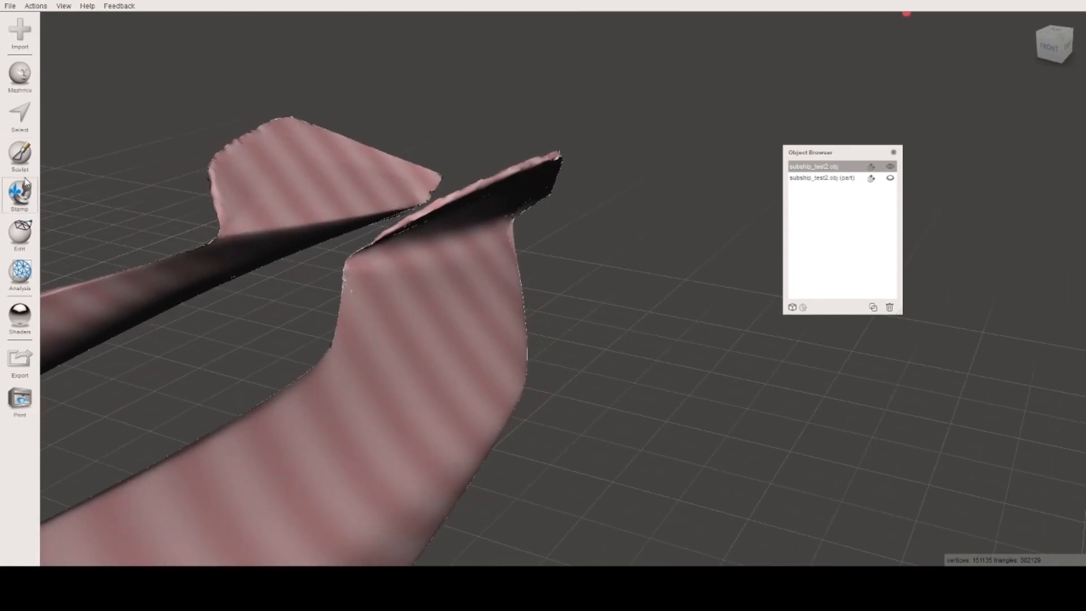
click(19, 117)
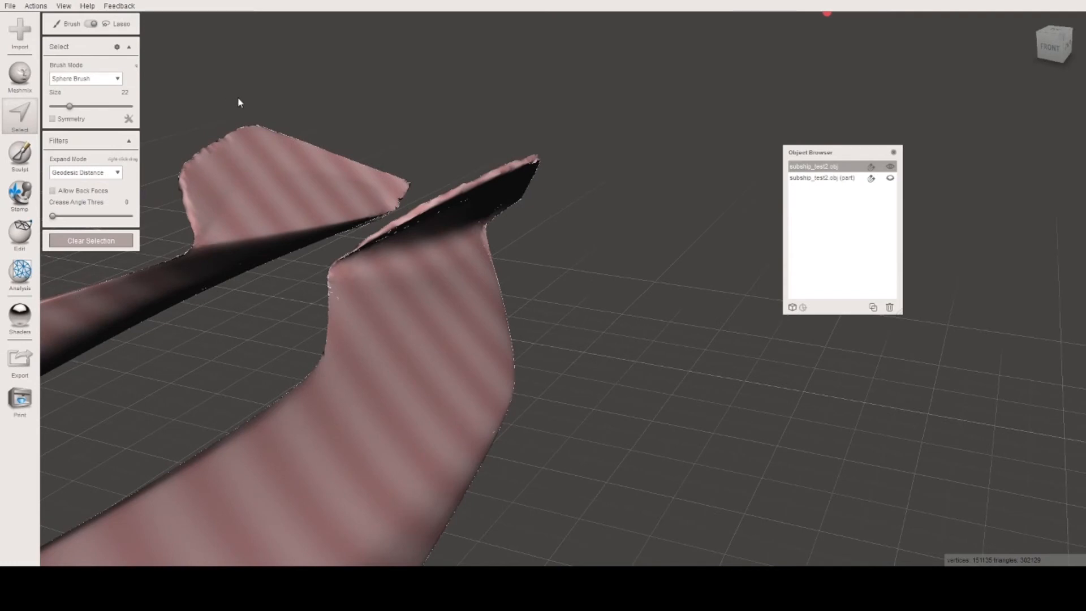
drag(239, 100, 197, 244)
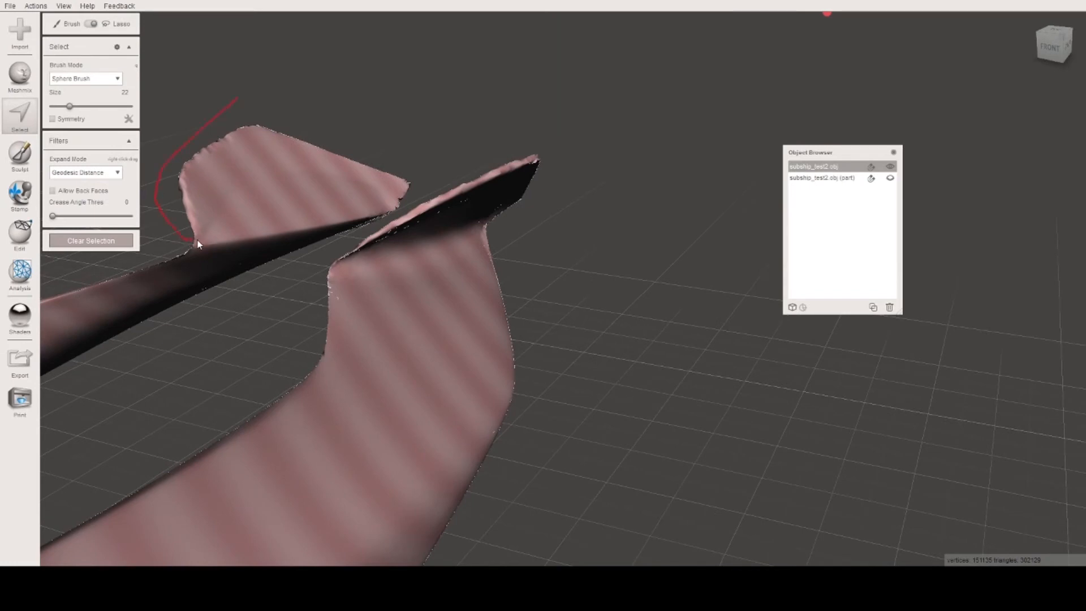
drag(198, 244, 389, 210)
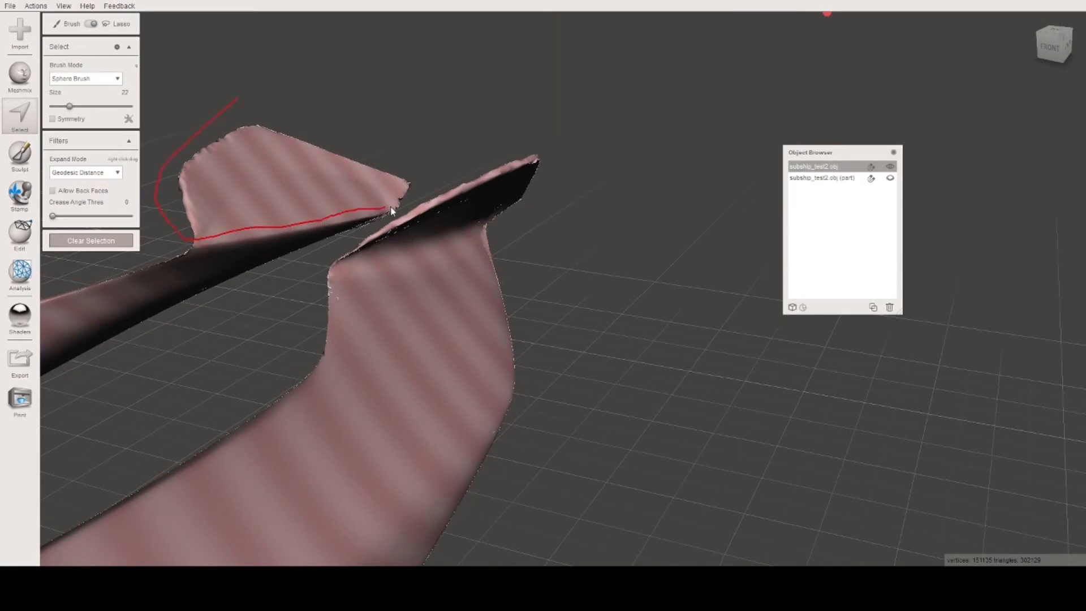
click(55, 24)
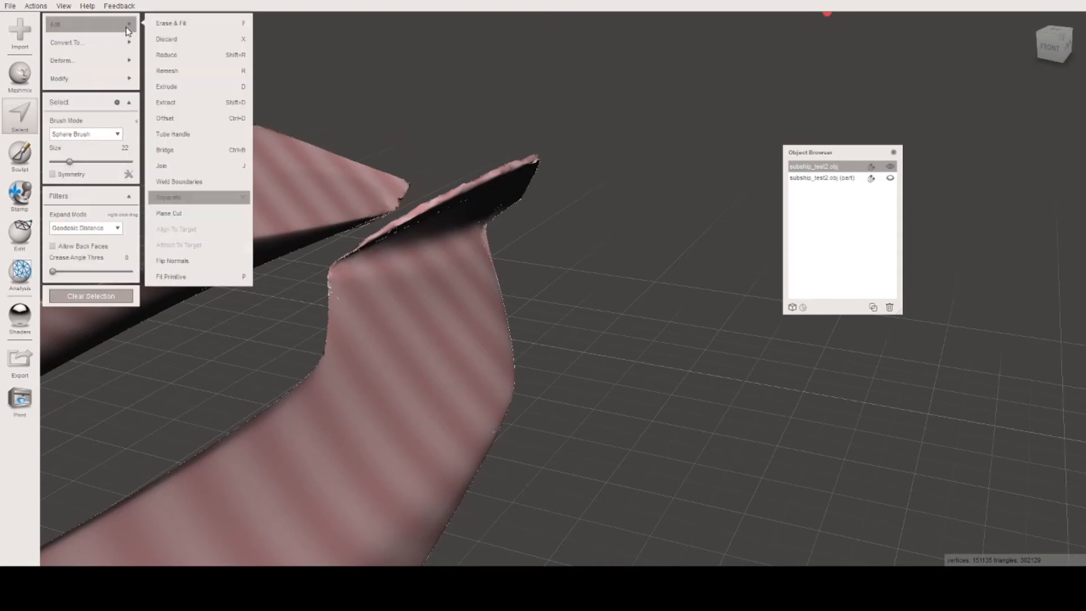
click(169, 196)
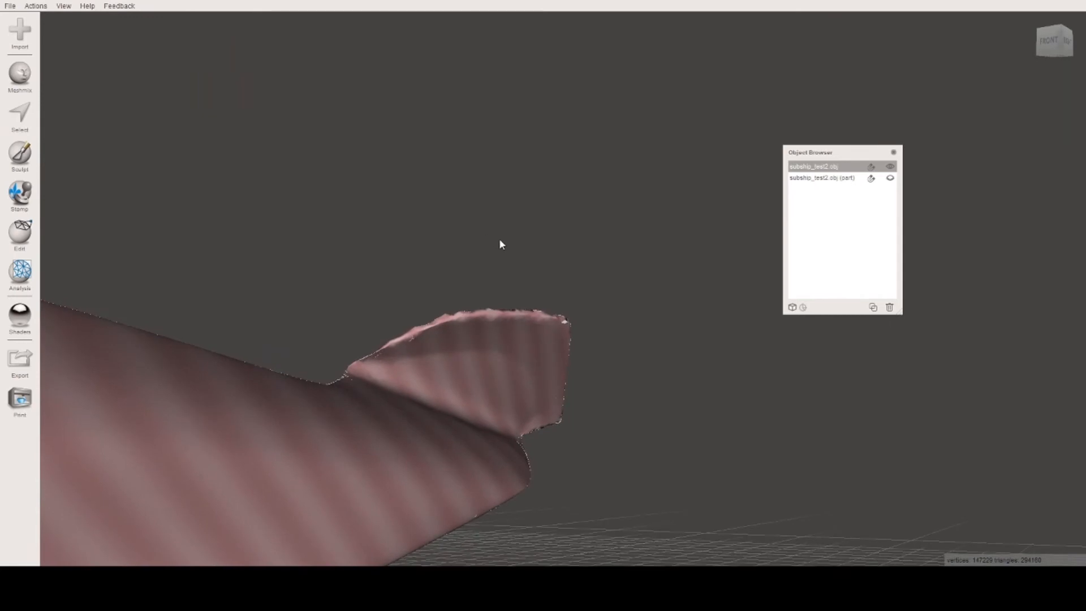
mouse_move(47, 136)
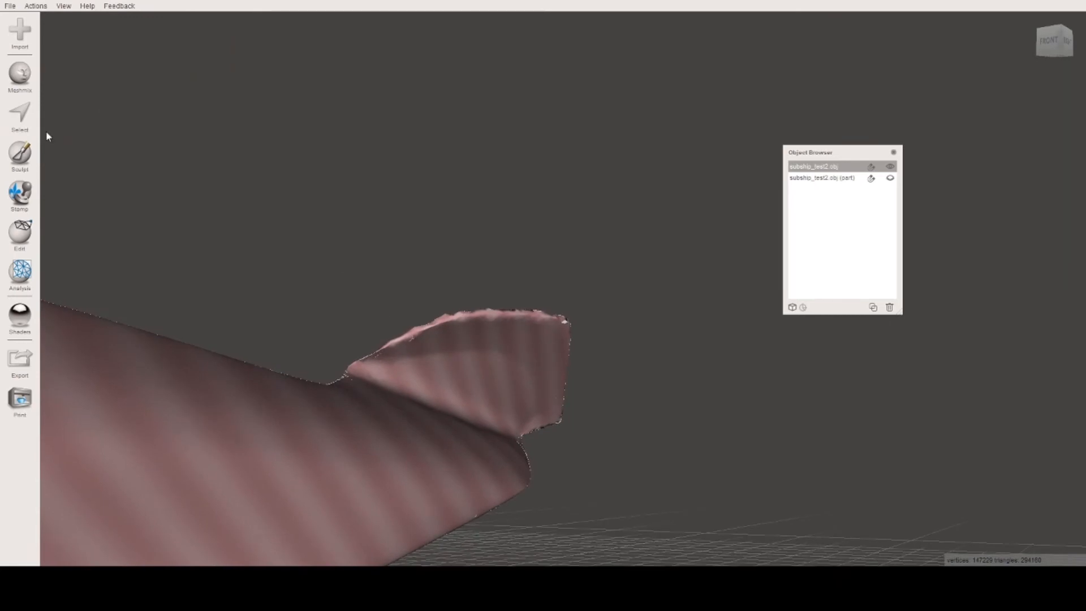
click(19, 117)
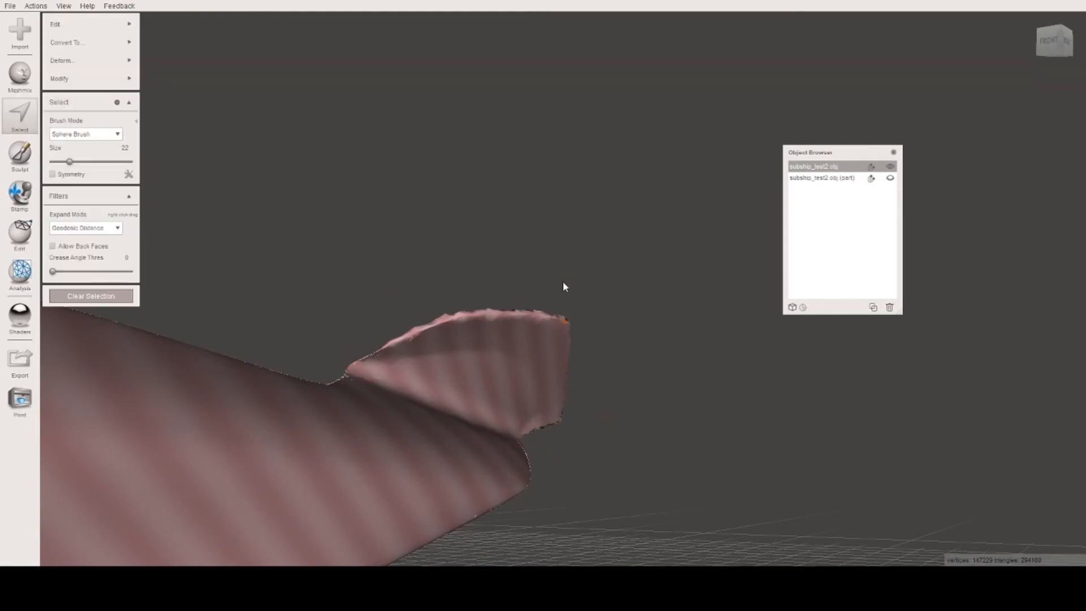
click(55, 23)
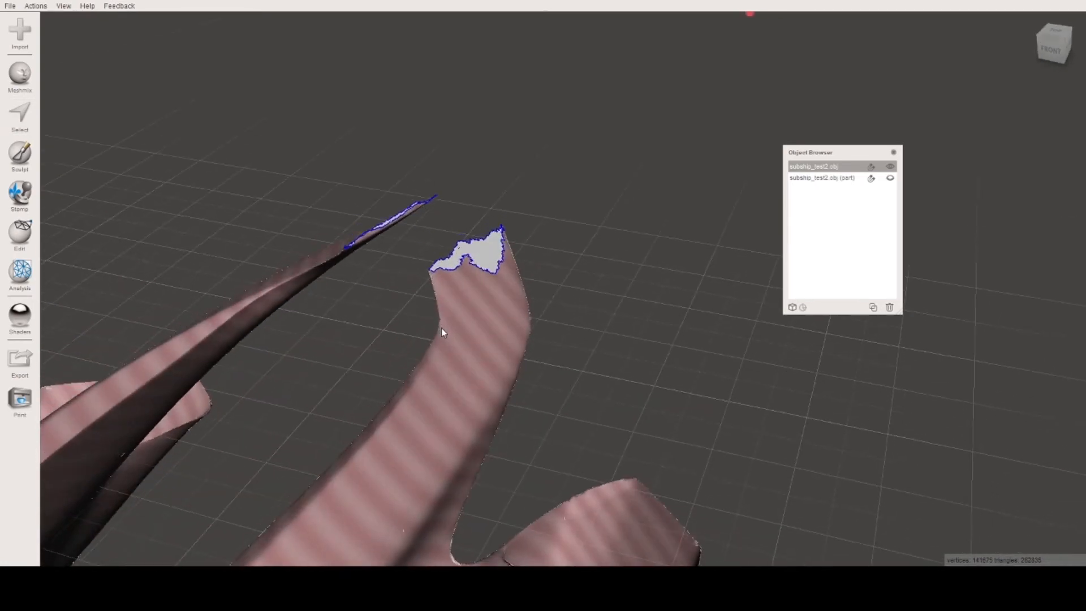
drag(444, 333, 519, 298)
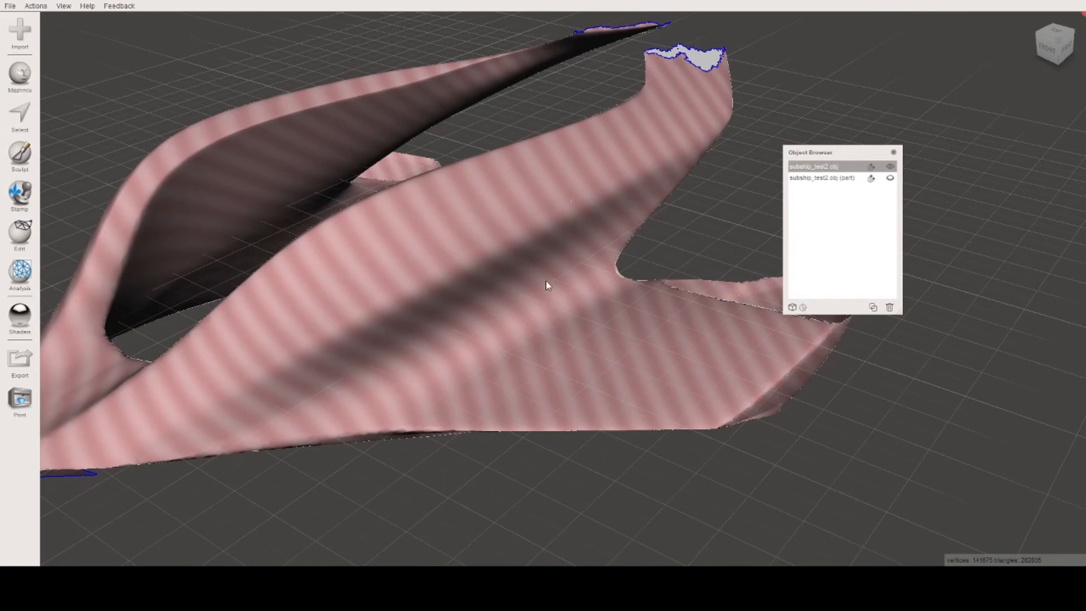
drag(547, 286, 476, 253)
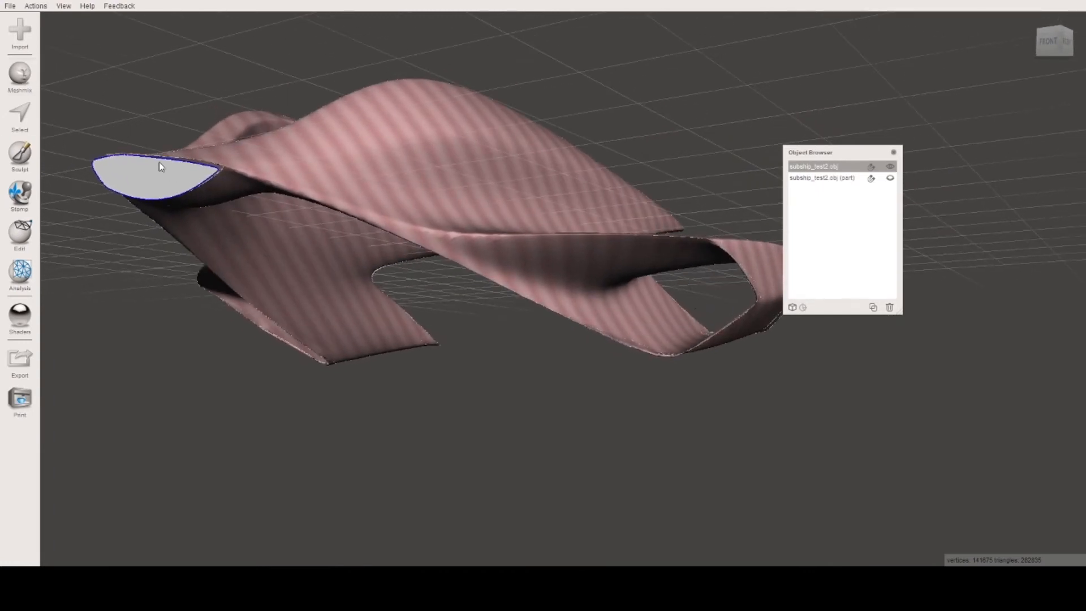
click(20, 118)
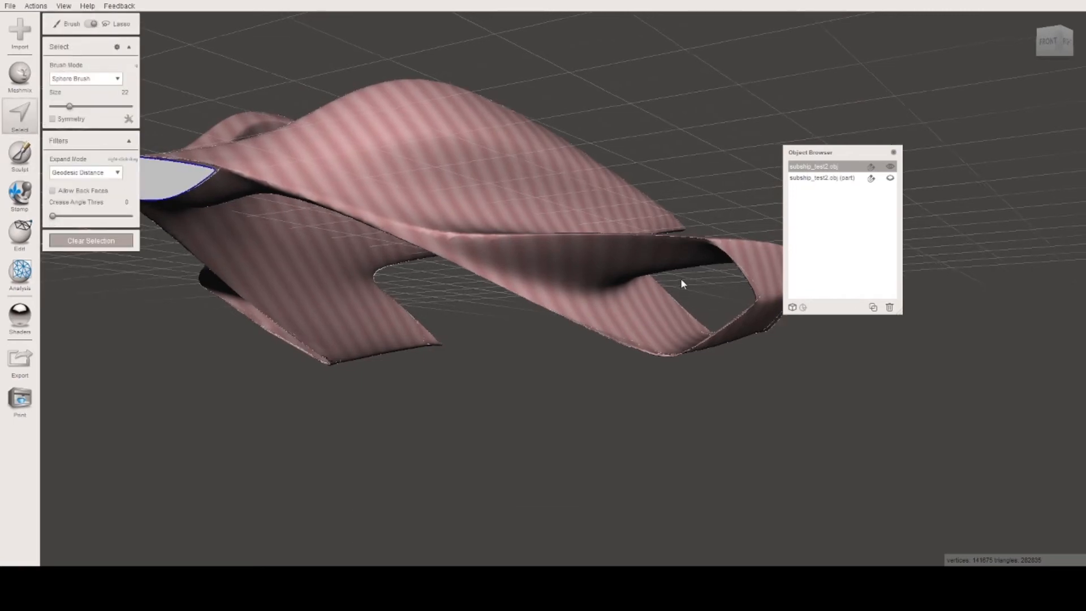
- Lasso-select and delete the loop-shaped piece at the left wing tip and other stray surface
drag(682, 284, 620, 299)
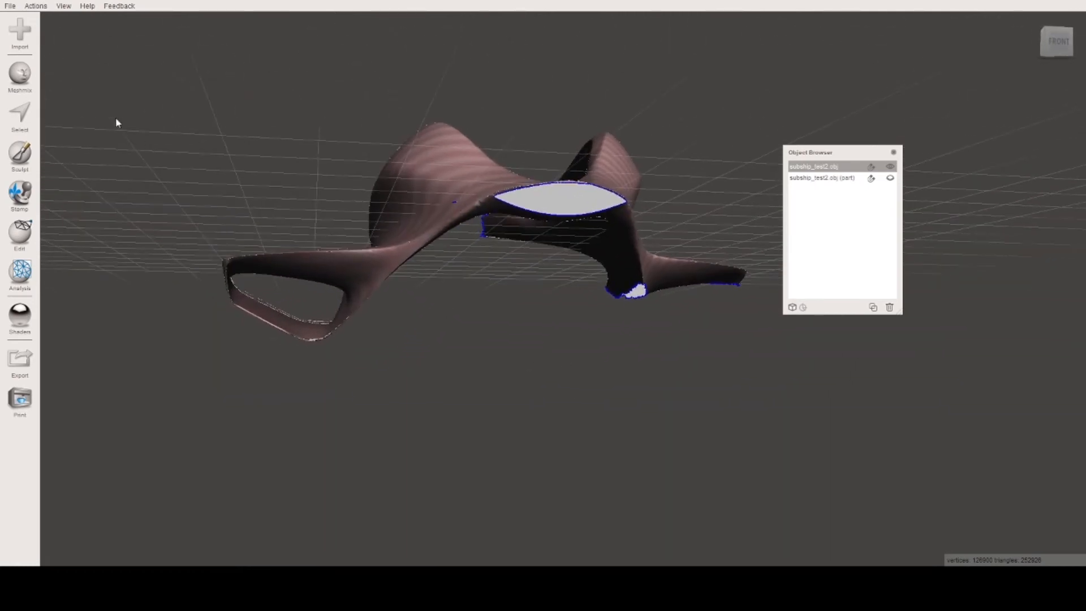
click(19, 117)
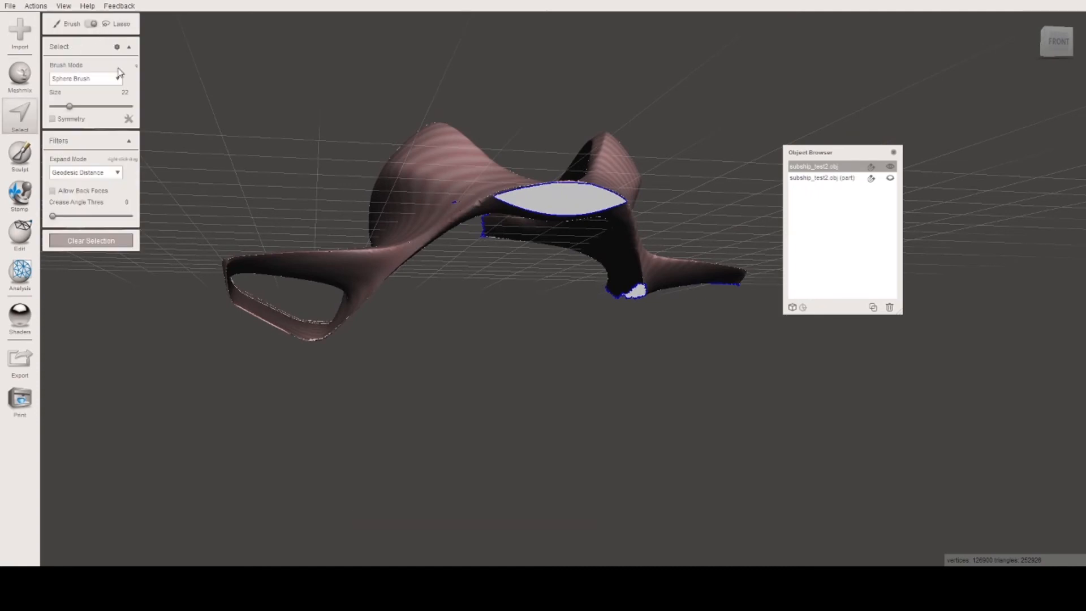
drag(228, 273, 230, 339)
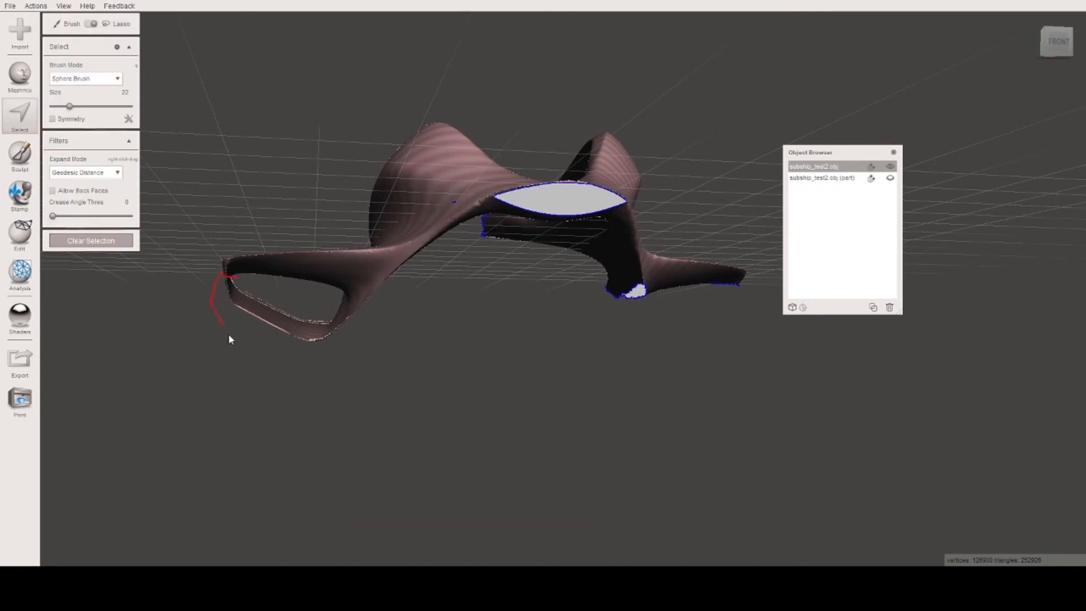
drag(228, 277, 352, 303)
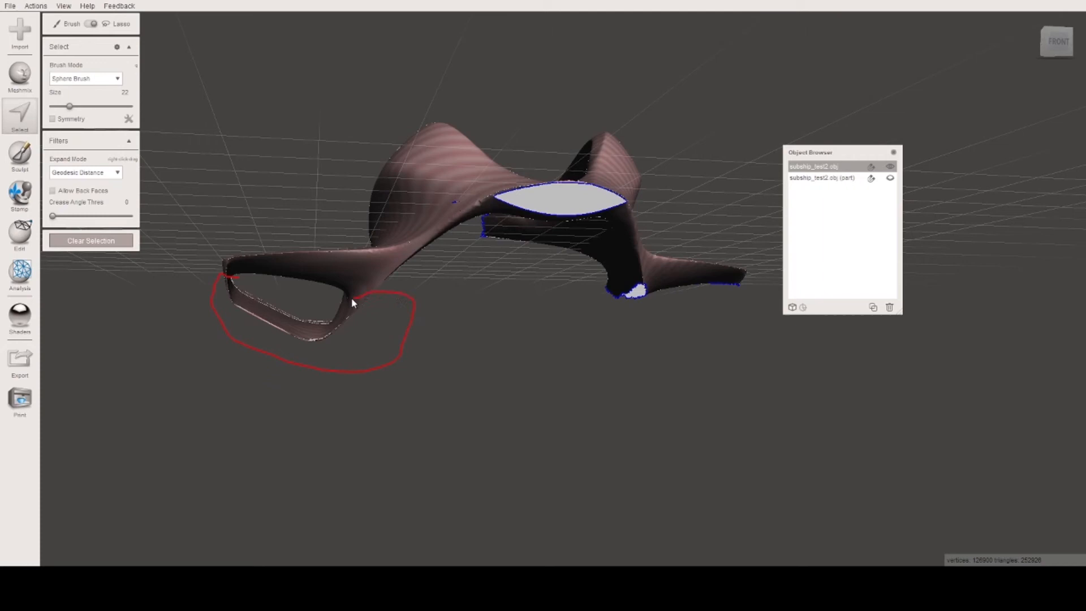
click(65, 43)
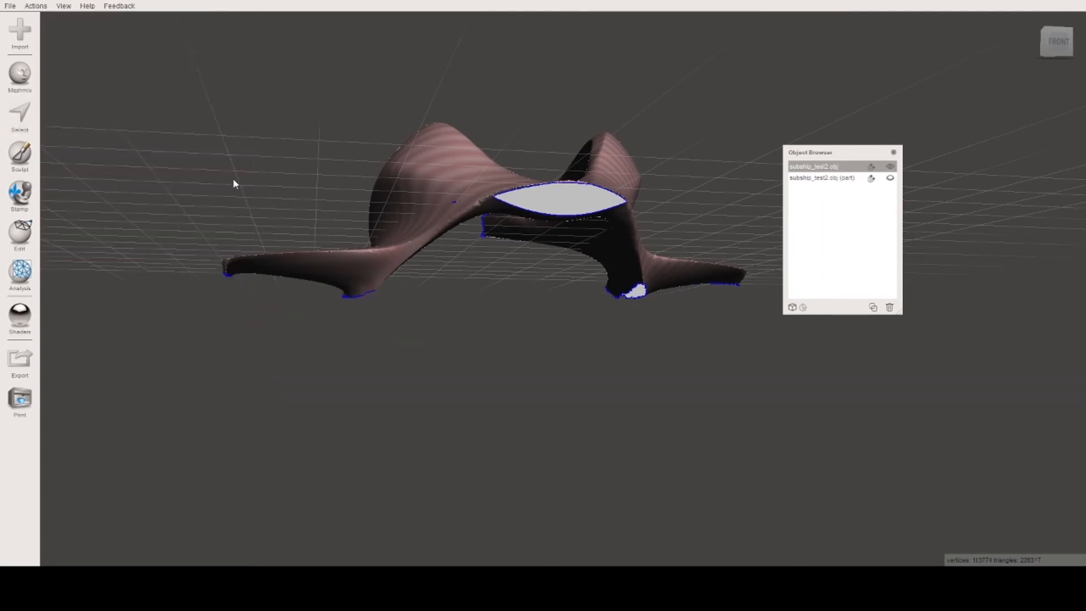
drag(484, 207, 642, 225)
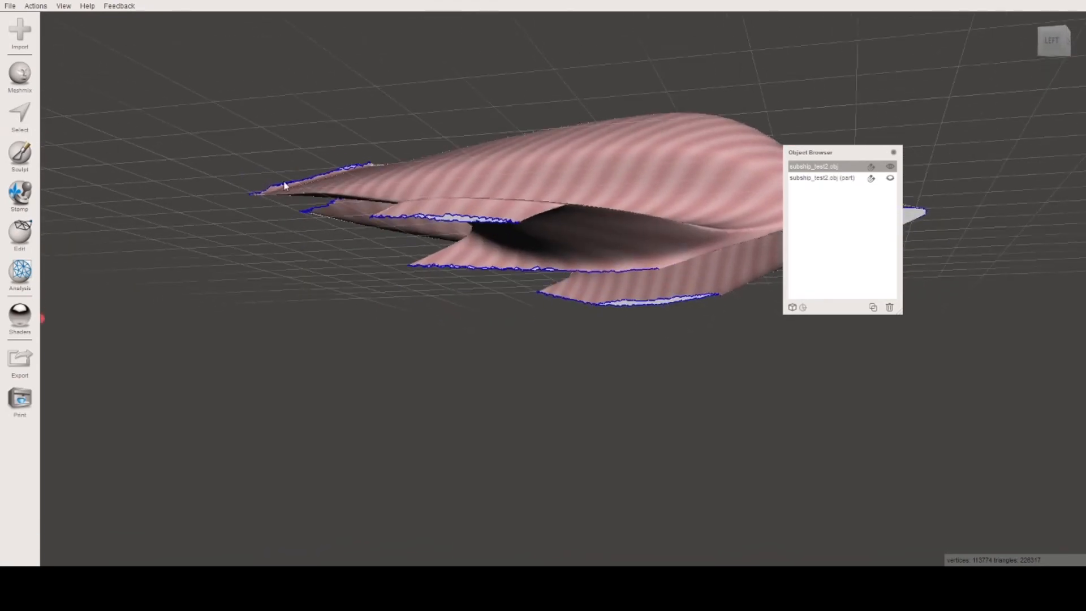
- Run Inspector Auto Repair All with Flat Fill, then orbit to view the sealed shell
click(19, 117)
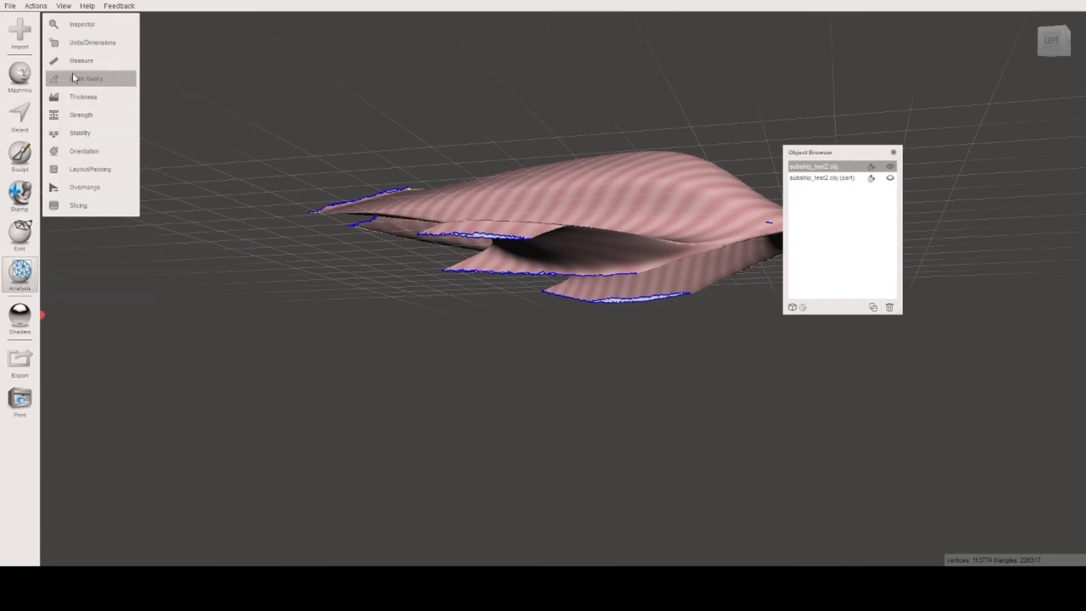
click(81, 23)
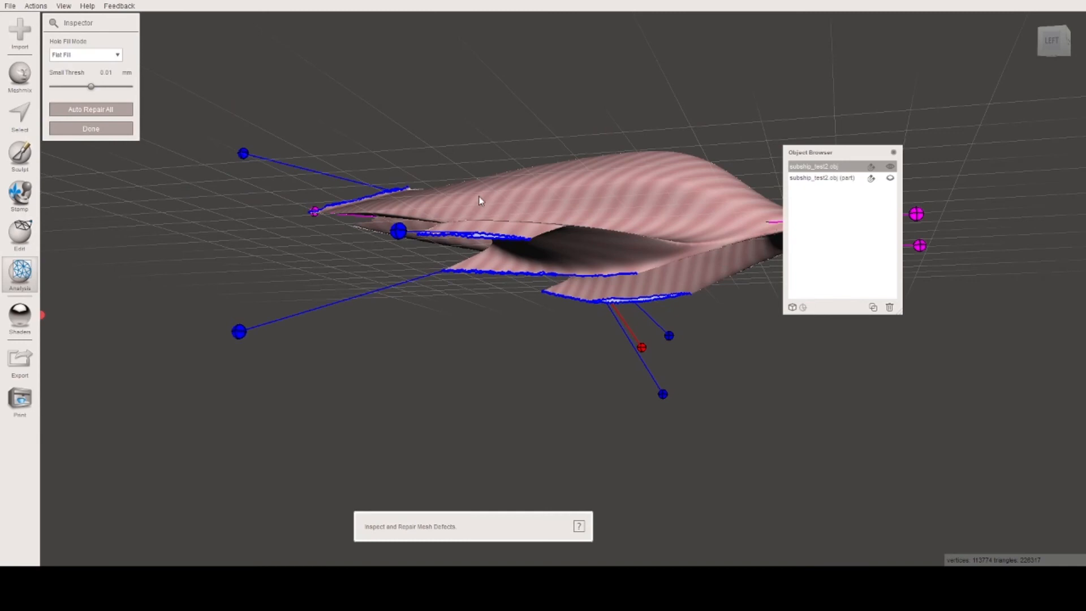
mouse_move(786, 452)
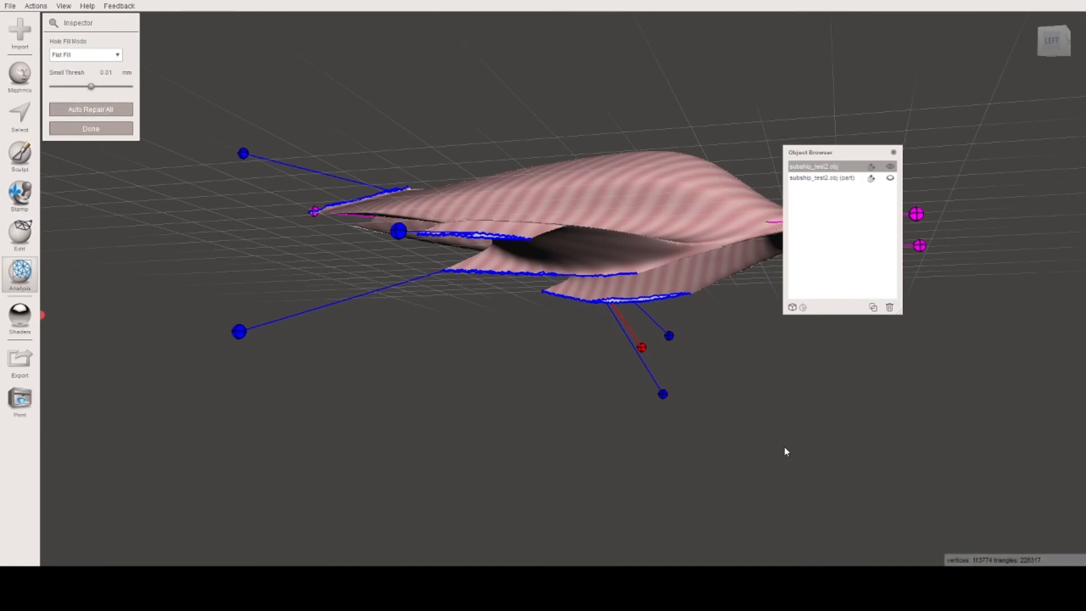
mouse_move(786, 447)
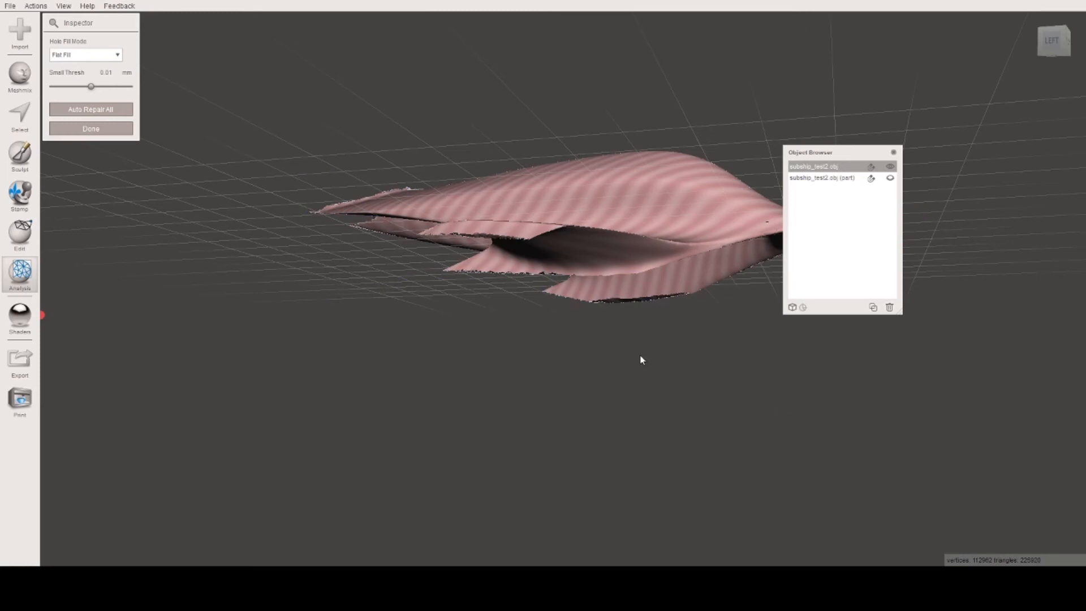
drag(641, 360, 651, 292)
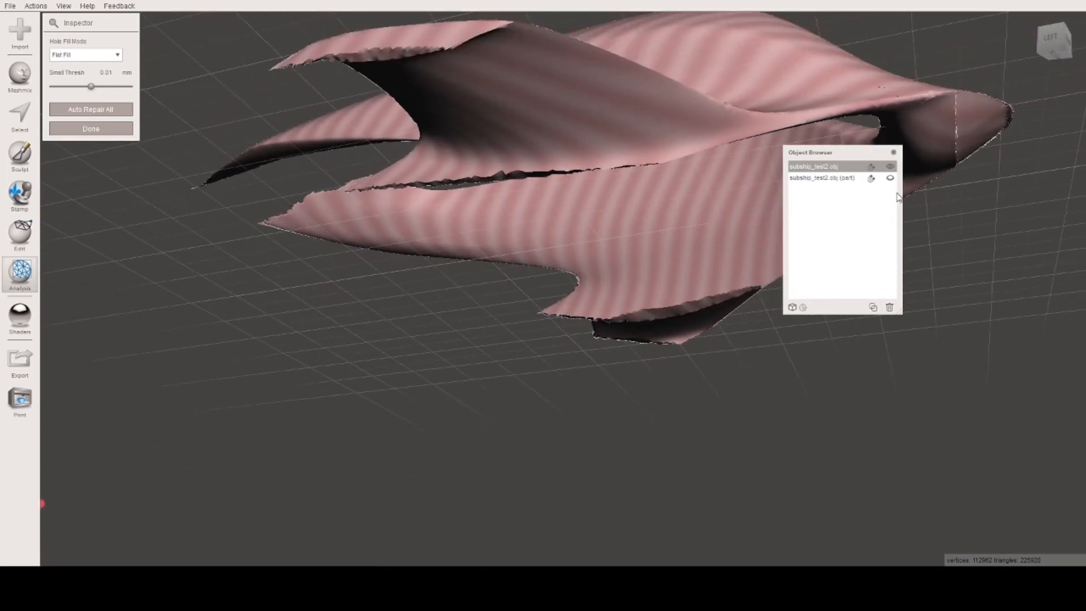
- Add the second shell object to the selection alongside the first
click(90, 129)
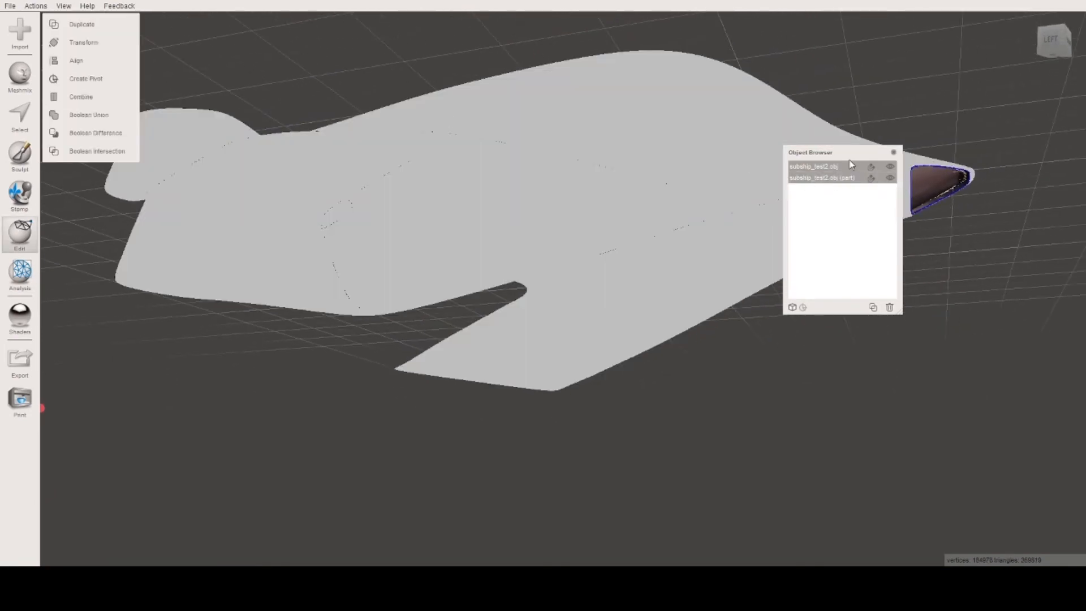
mouse_move(80, 96)
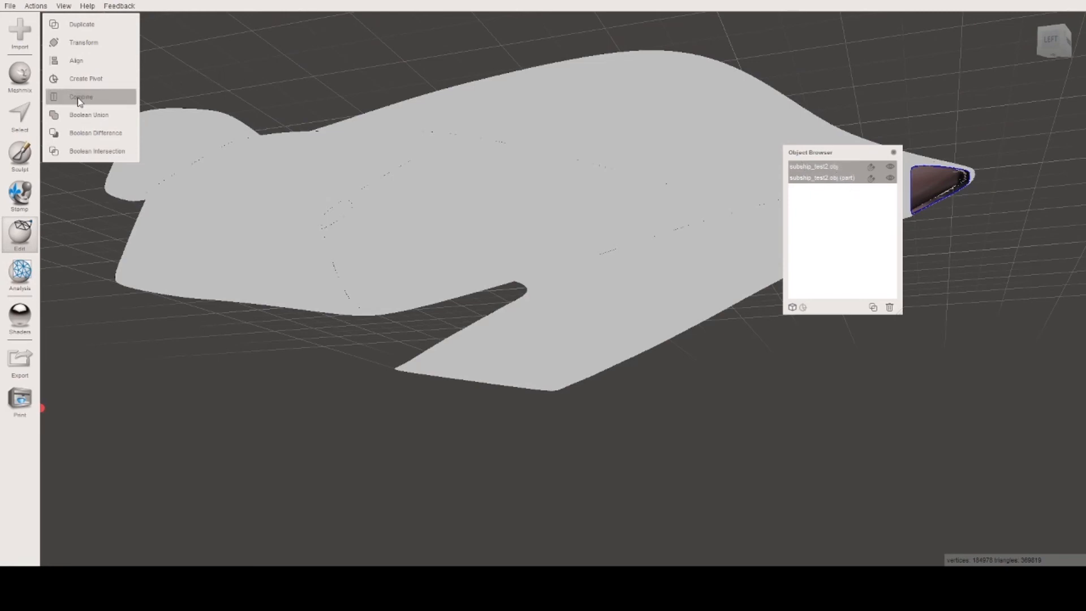
mouse_move(254, 192)
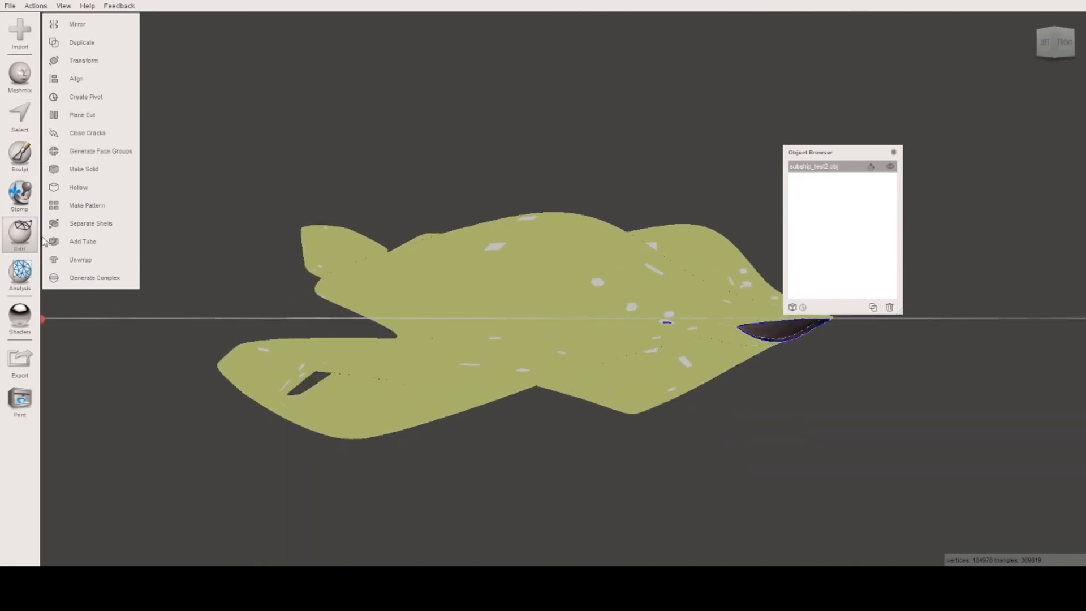
mouse_move(81, 114)
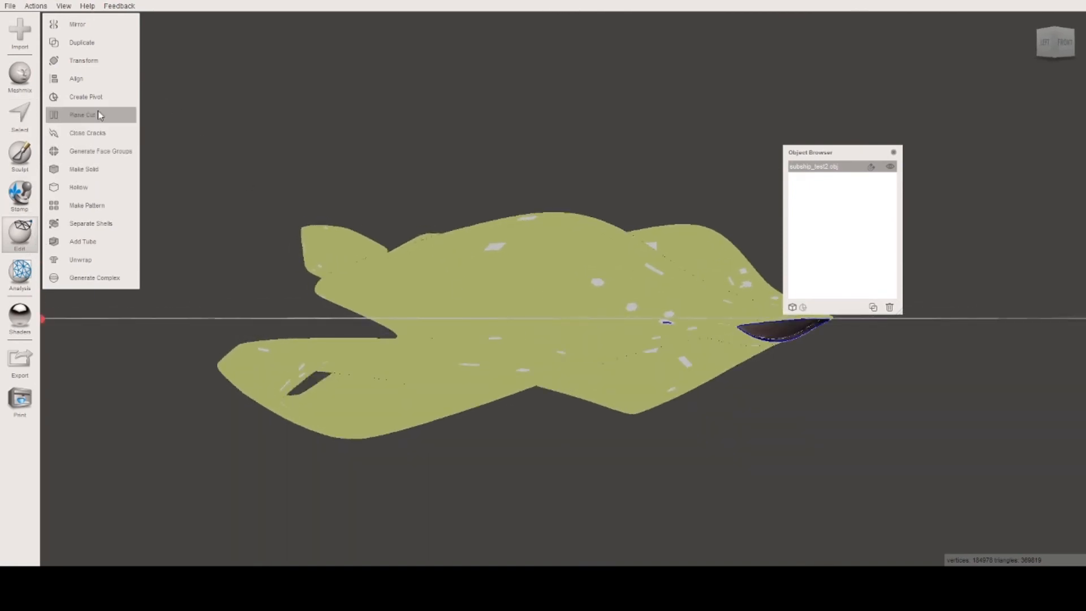
- Start a Plane Cut, rotate the plane upright to about 75°, and move it through the hull
click(83, 114)
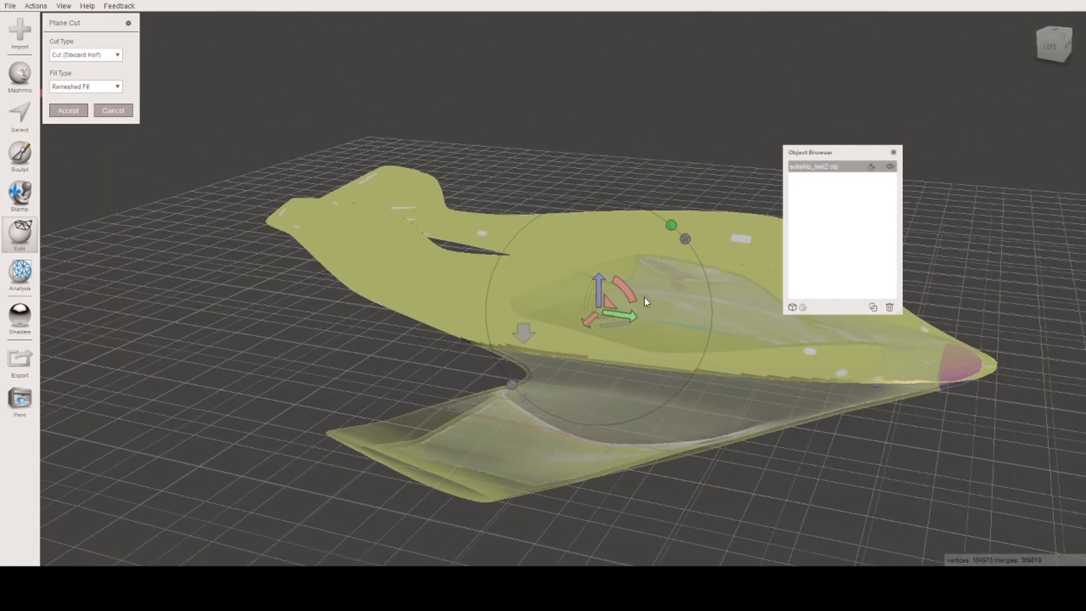
drag(623, 298, 623, 284)
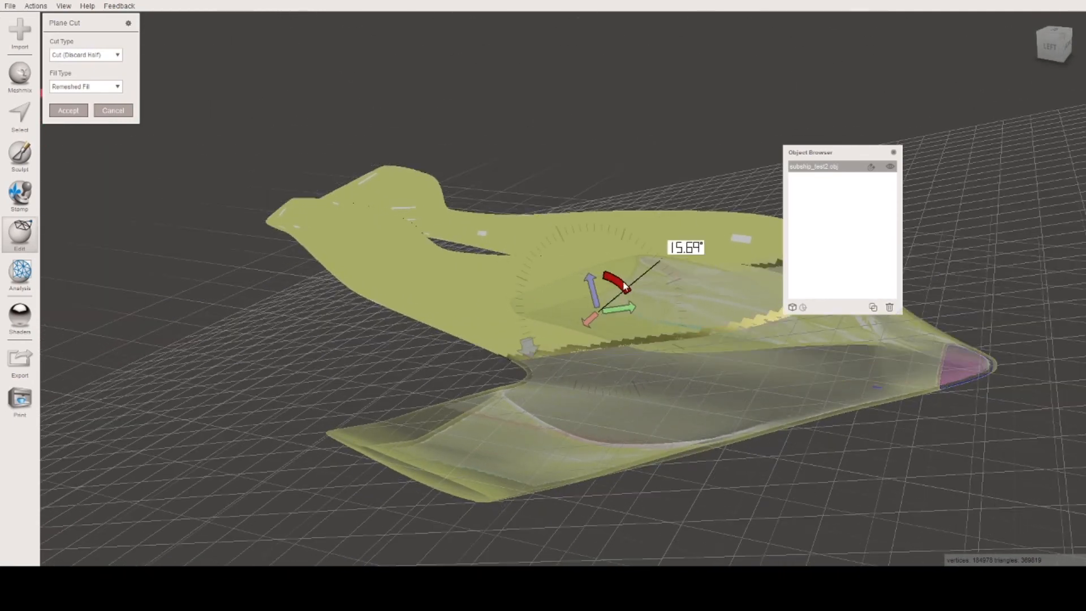
drag(610, 275, 589, 243)
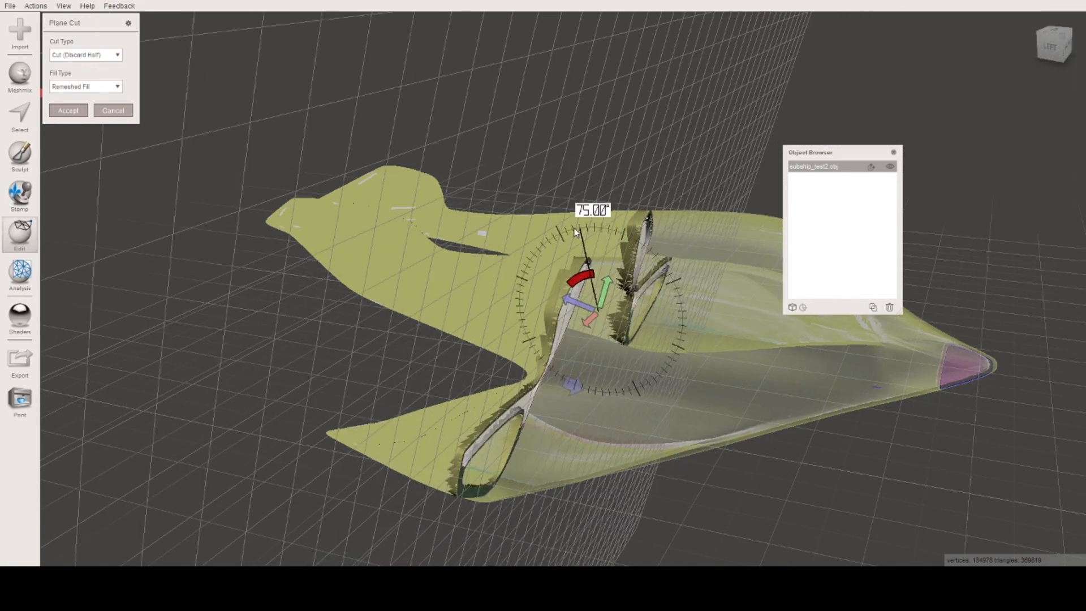
drag(574, 232, 564, 235)
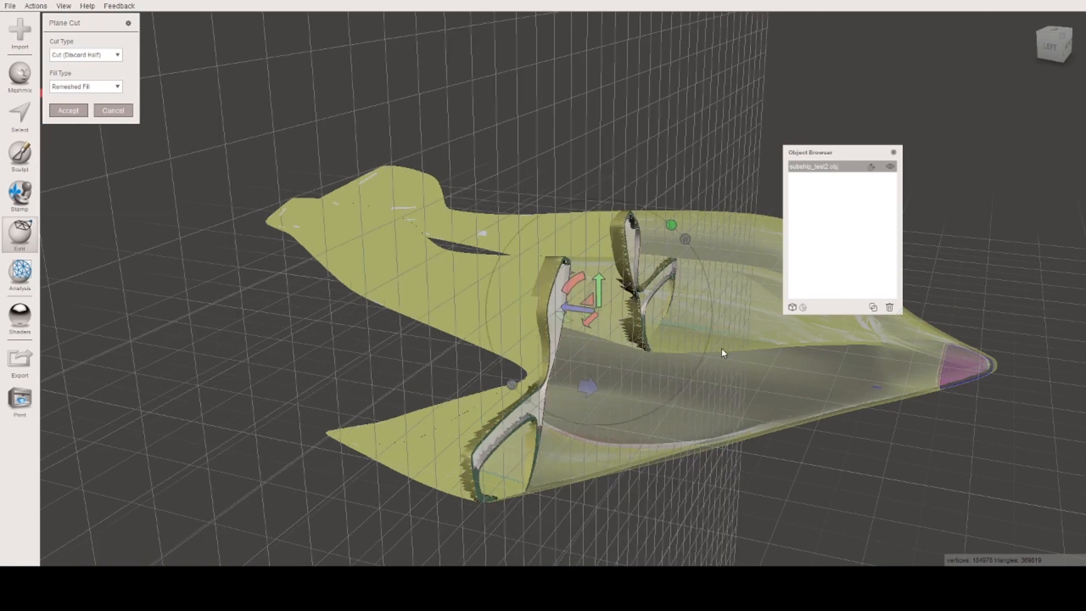
mouse_move(686, 381)
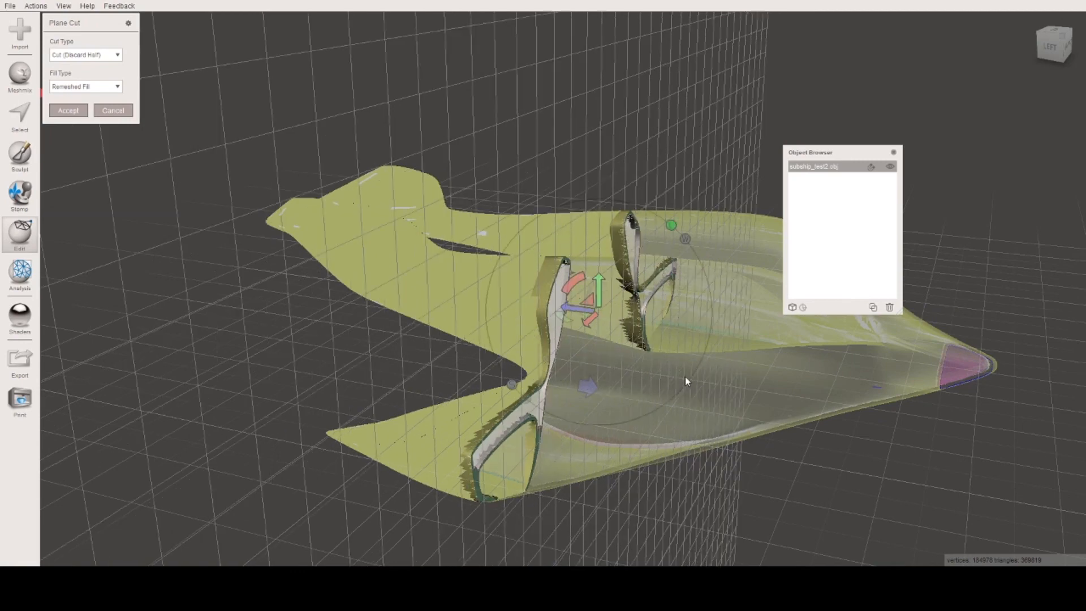
drag(685, 381, 572, 322)
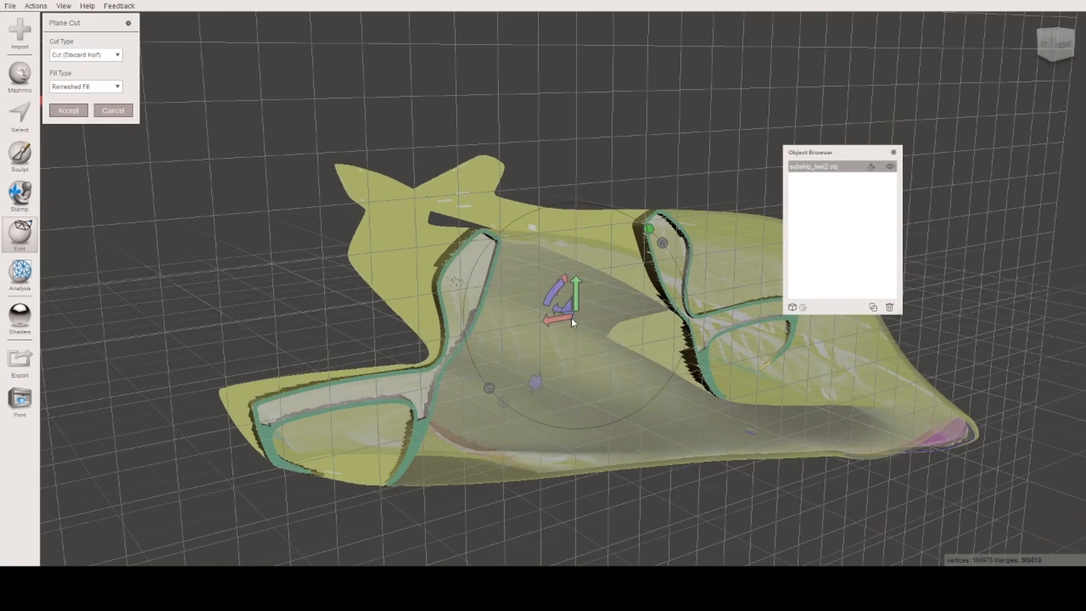